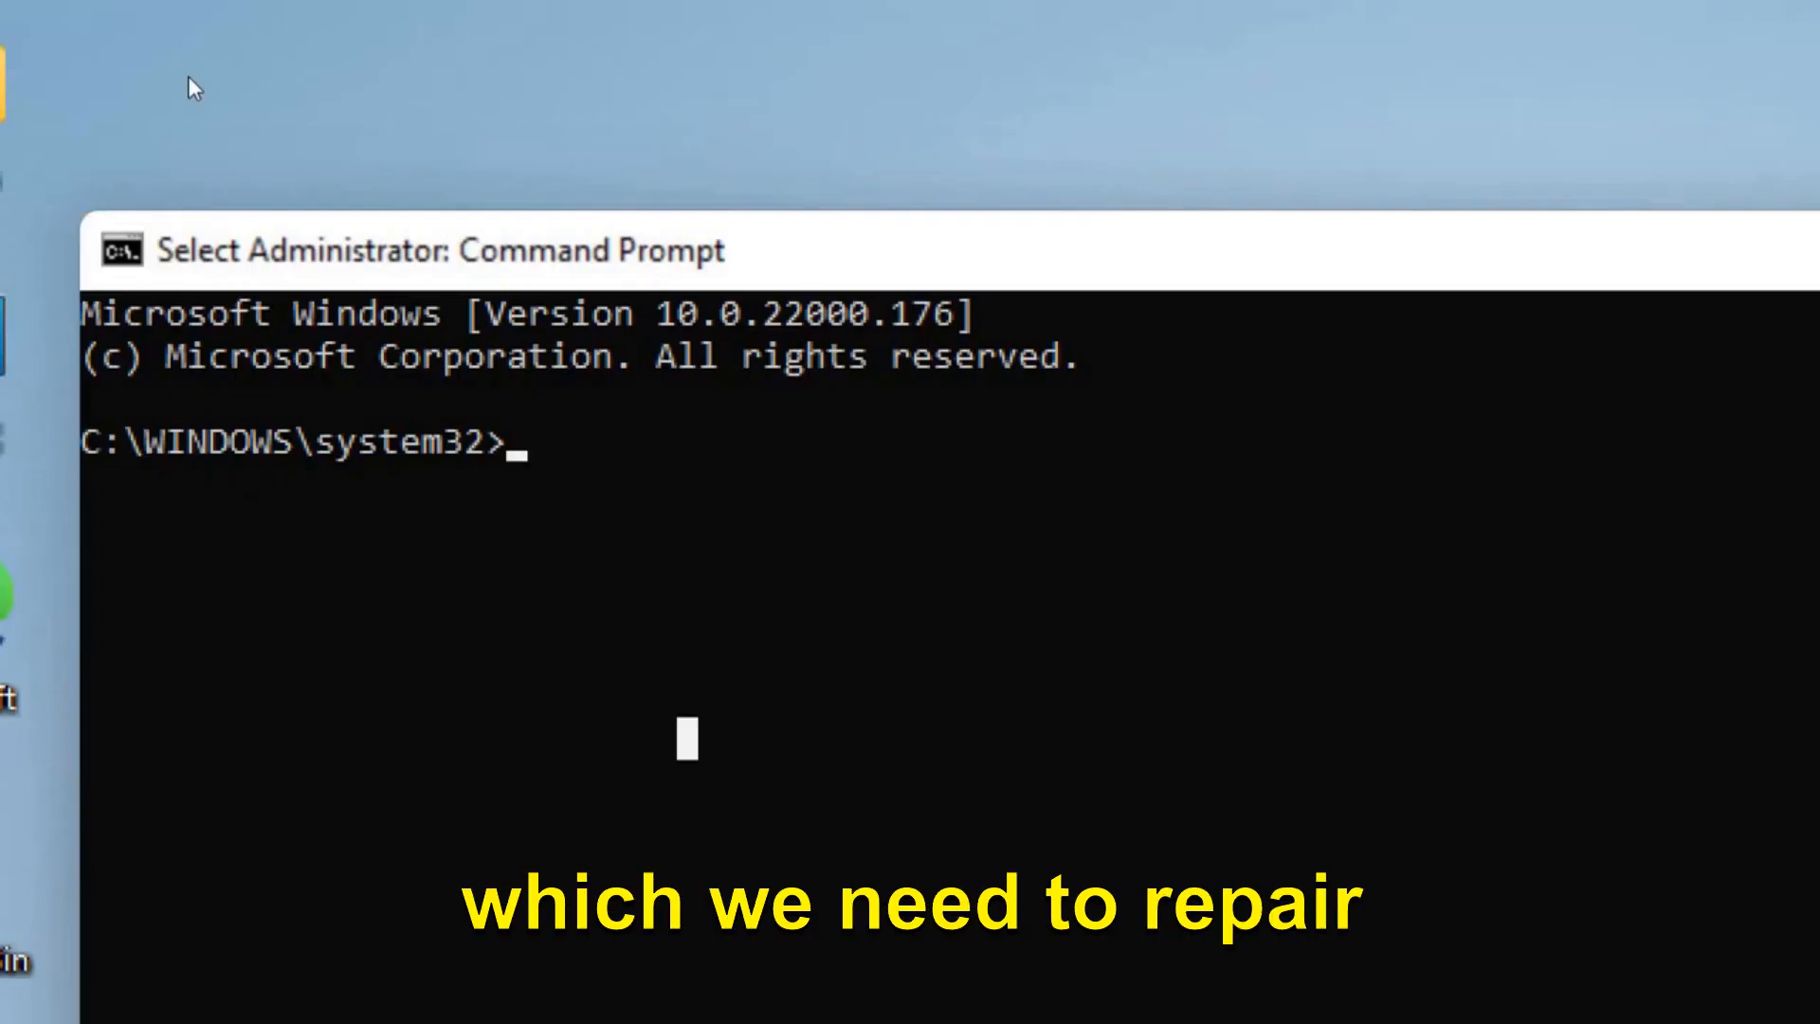
Run the sfc /scannow System File Checker scan in the elevated Command Prompt.
{"action": "type", "text": "sfc /"}
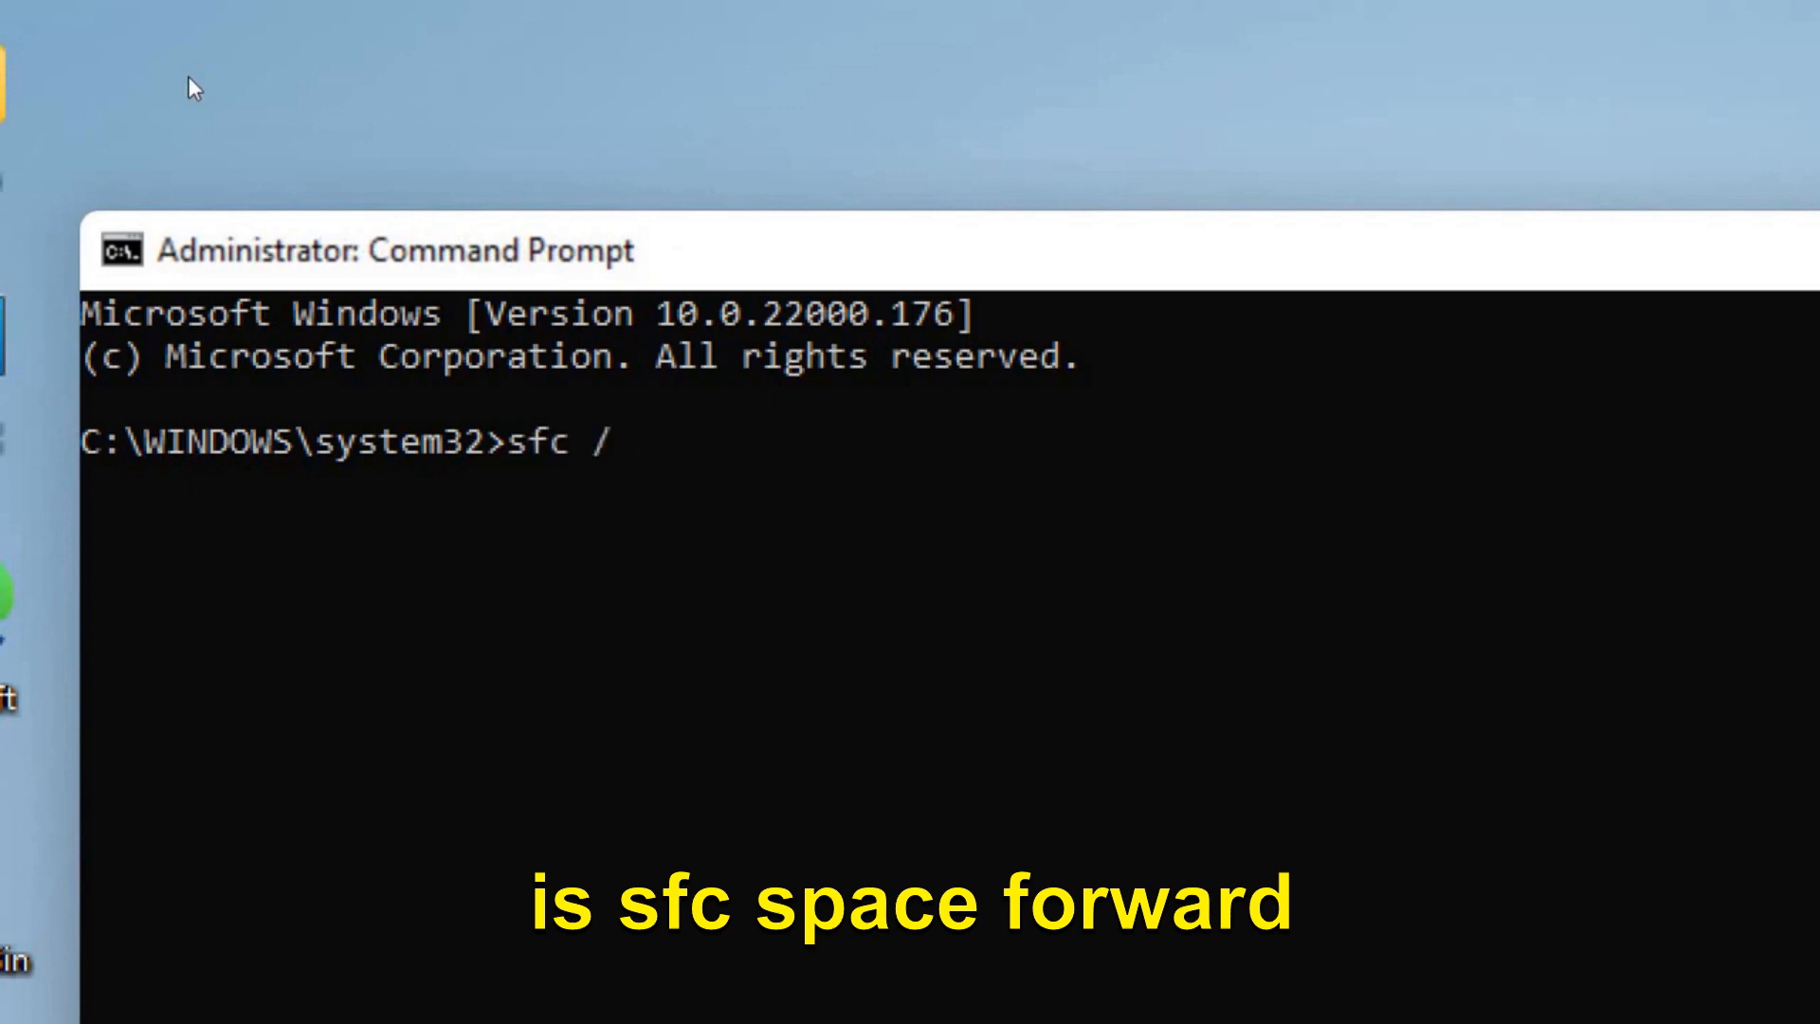
{"action": "type", "text": "scannow"}
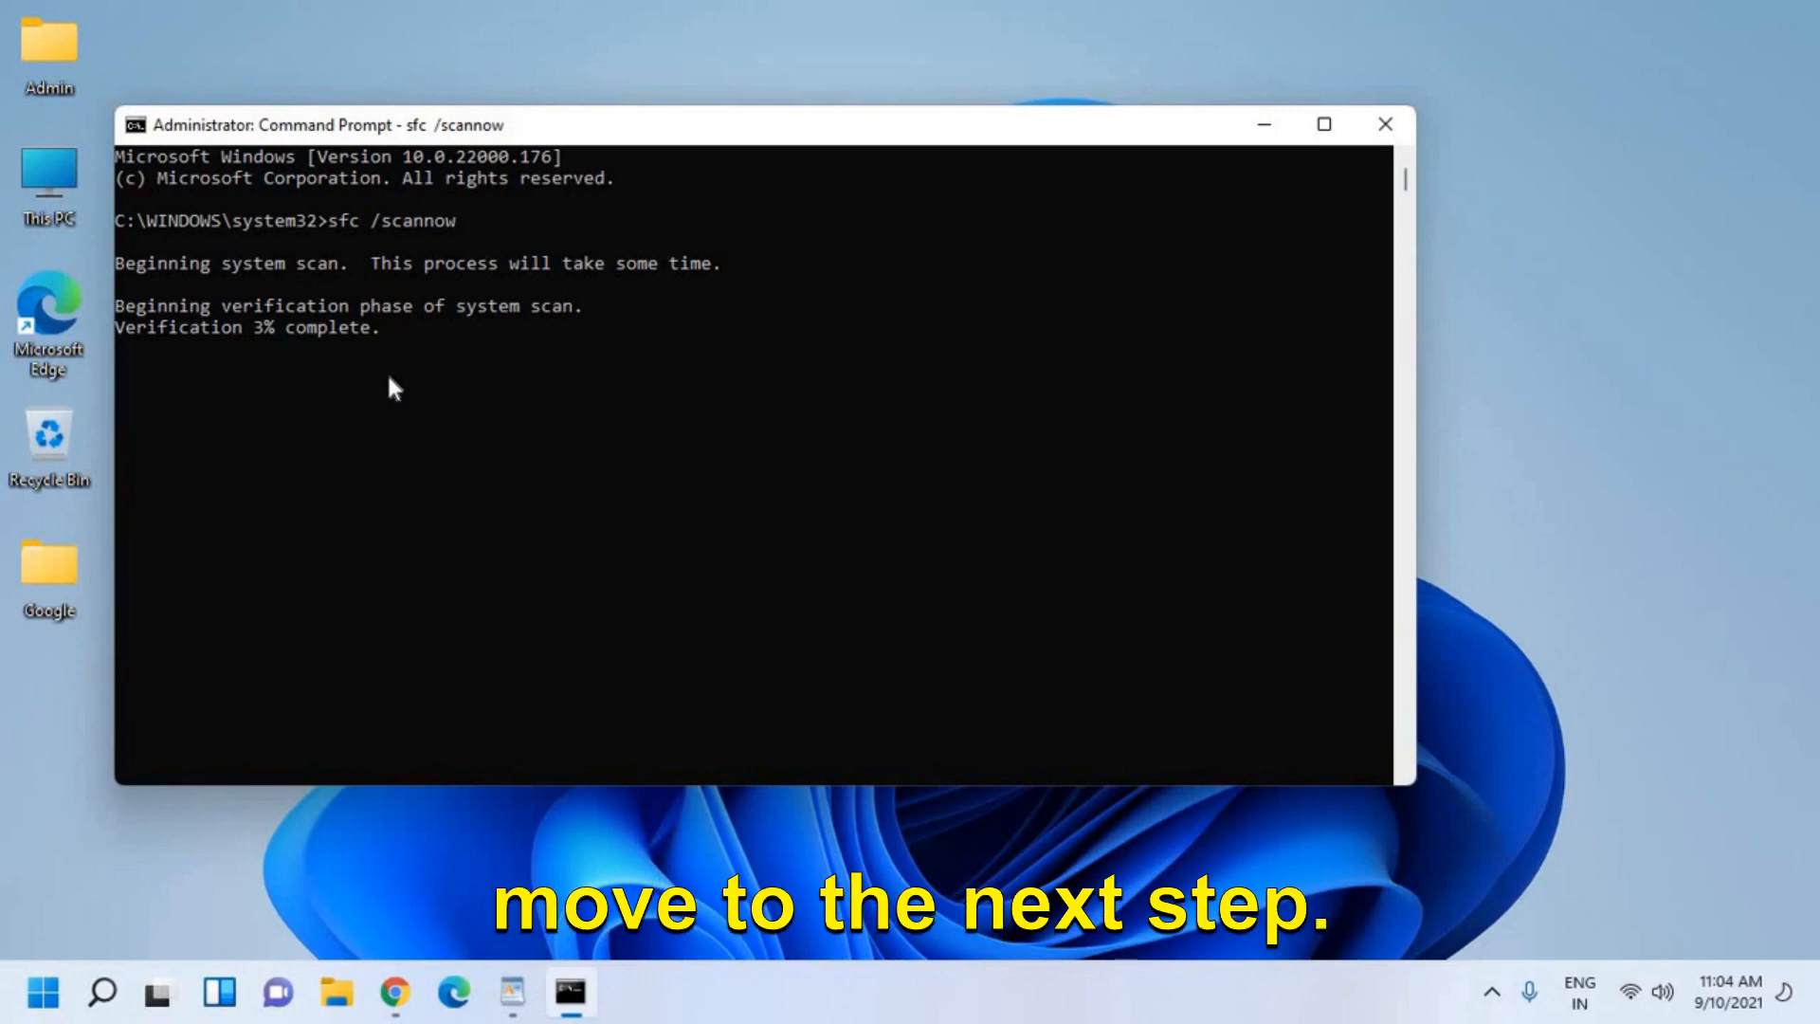
Search Windows for 'cmd' to bring up Command Prompt as the best match.
{"action": "left_click", "coordinate": [1384, 125]}
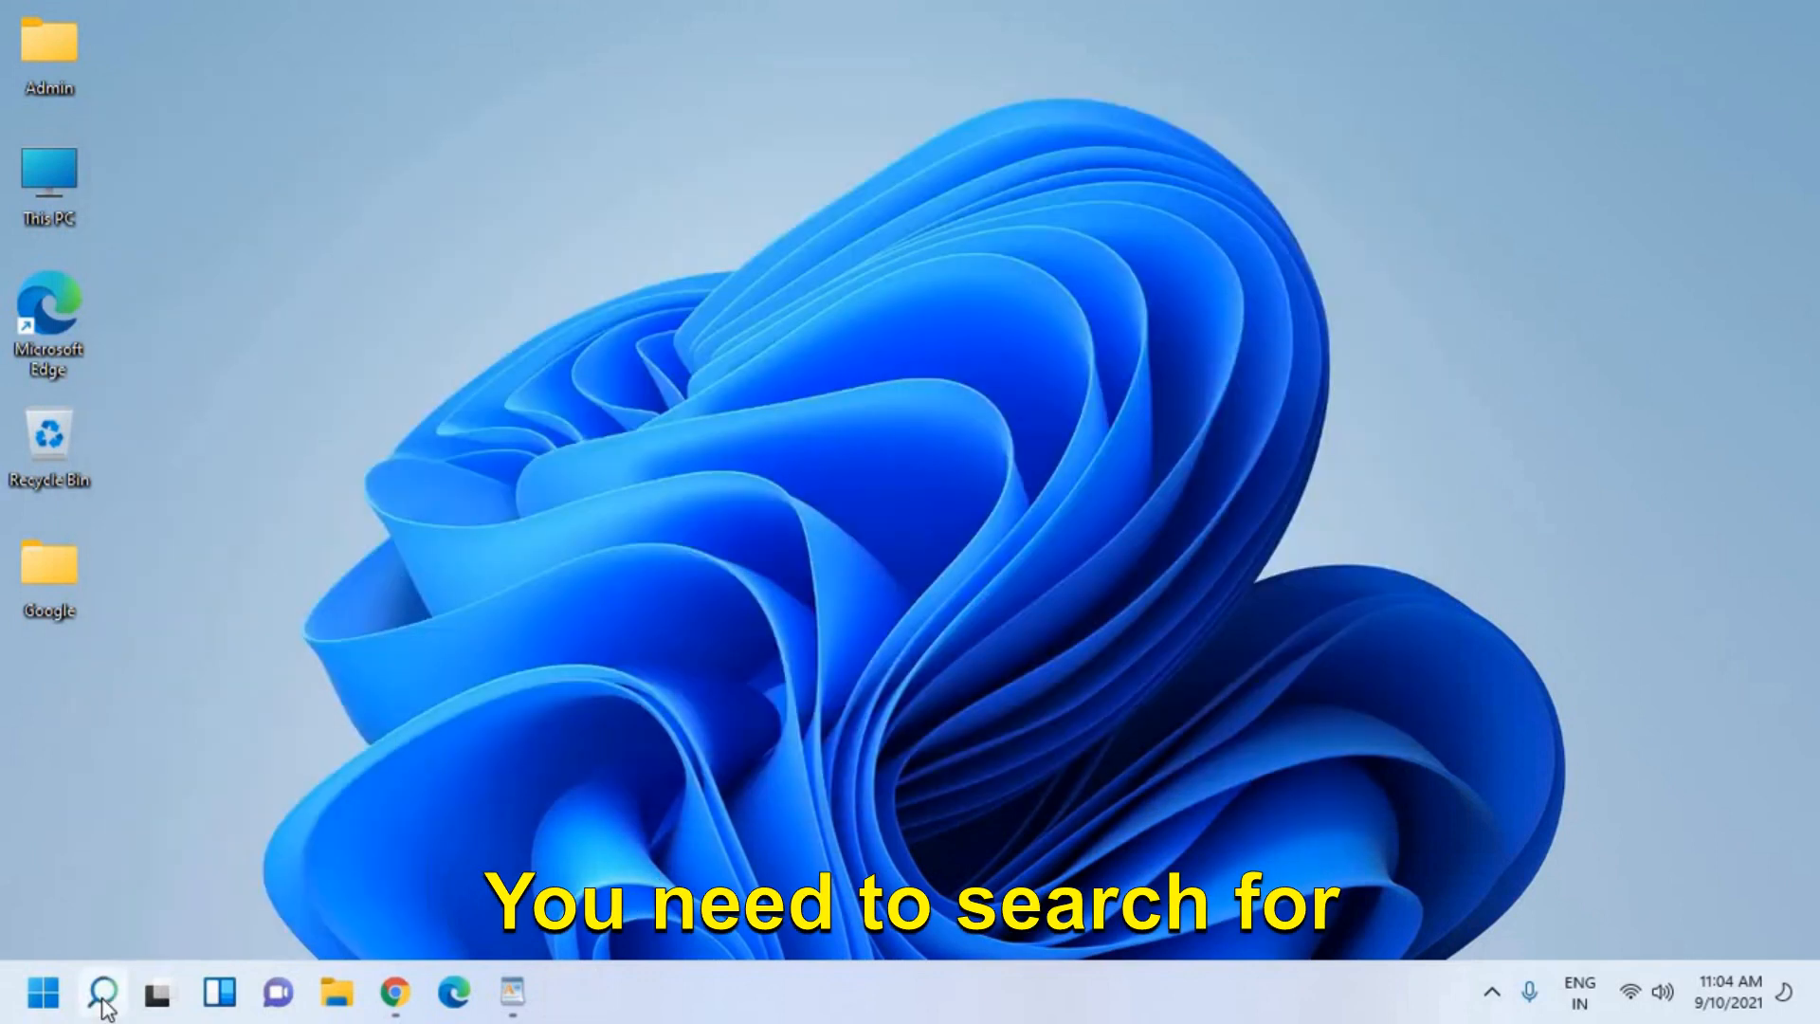
{"action": "type", "text": "cmd"}
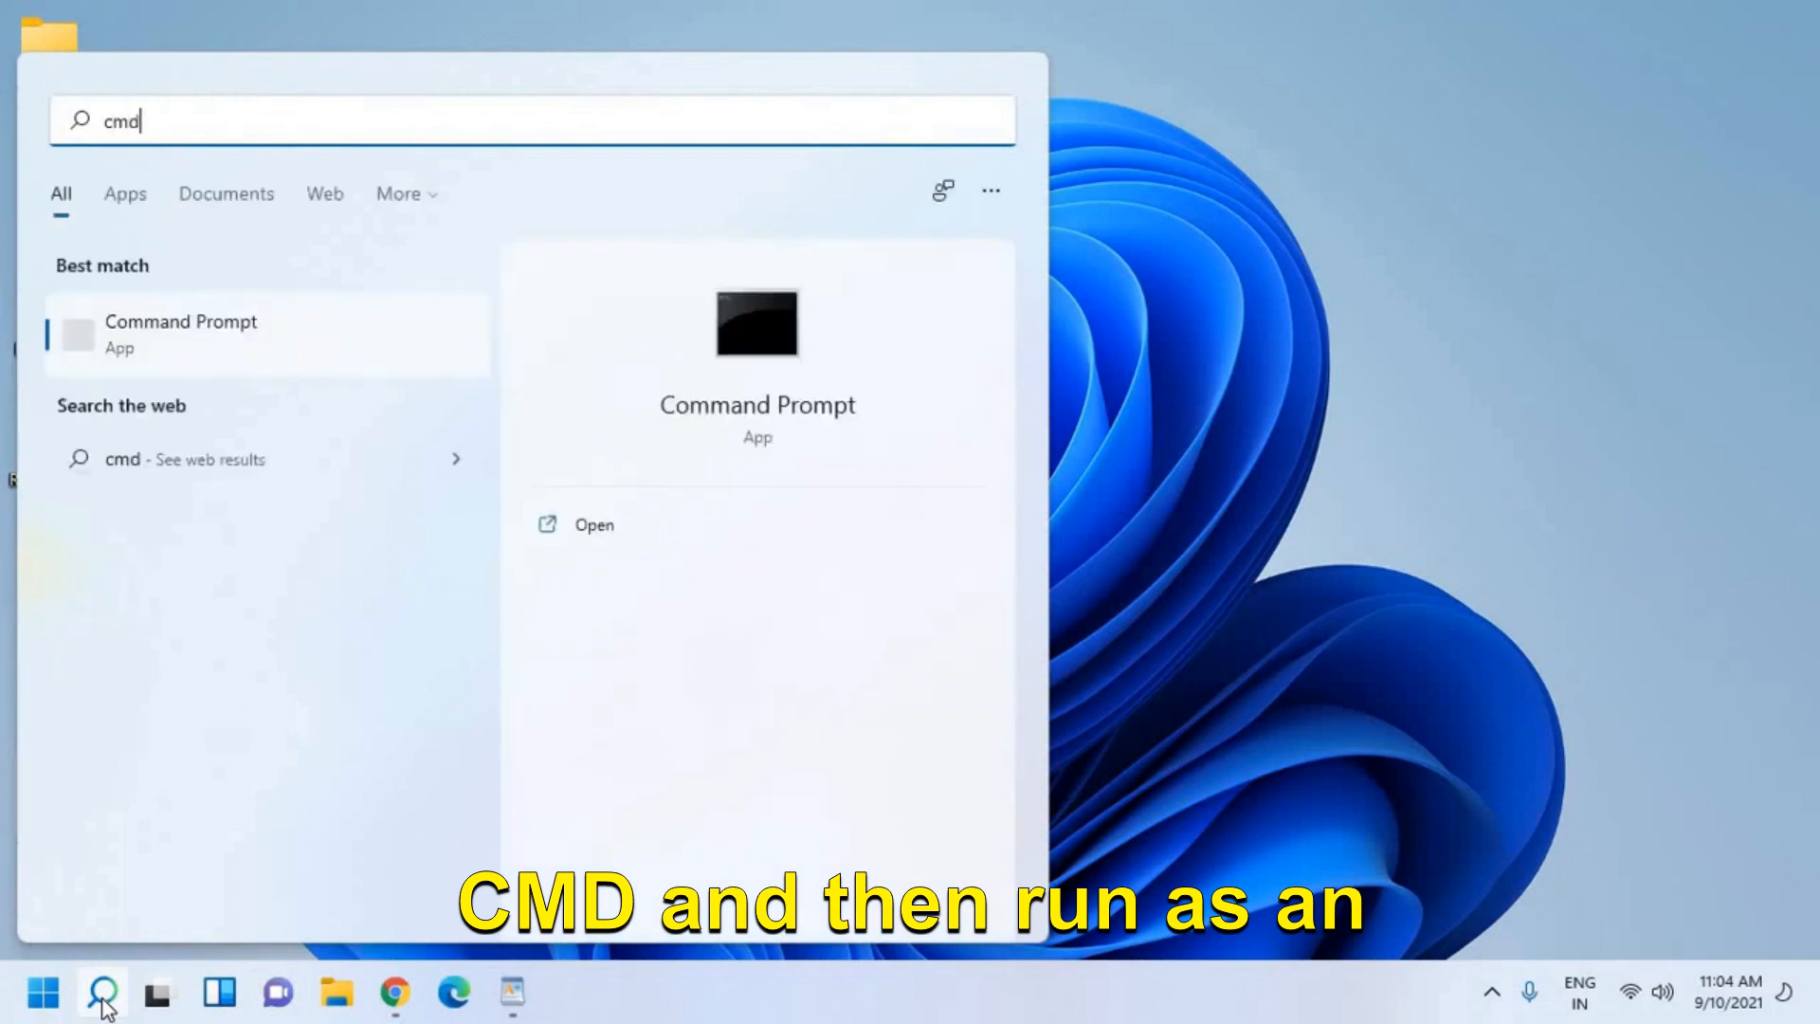
{"action": "mouse_move", "coordinate": [163, 335]}
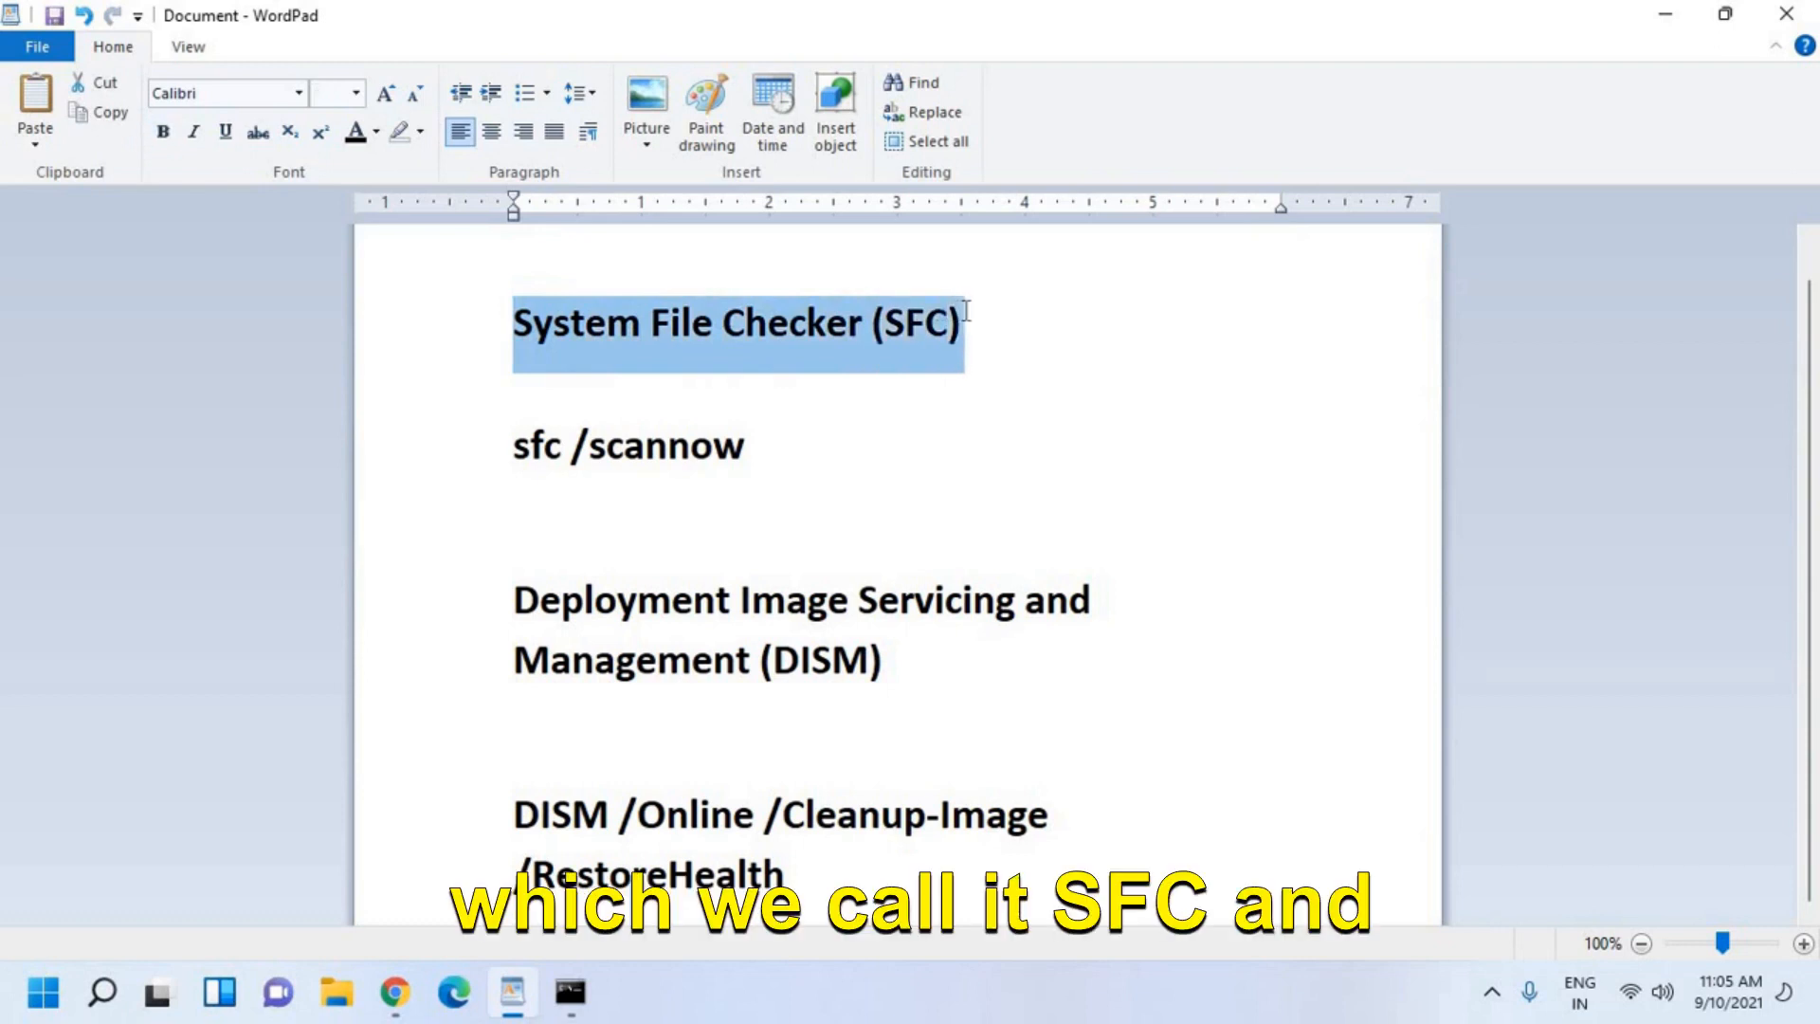
{"action": "mouse_move", "coordinate": [929, 633]}
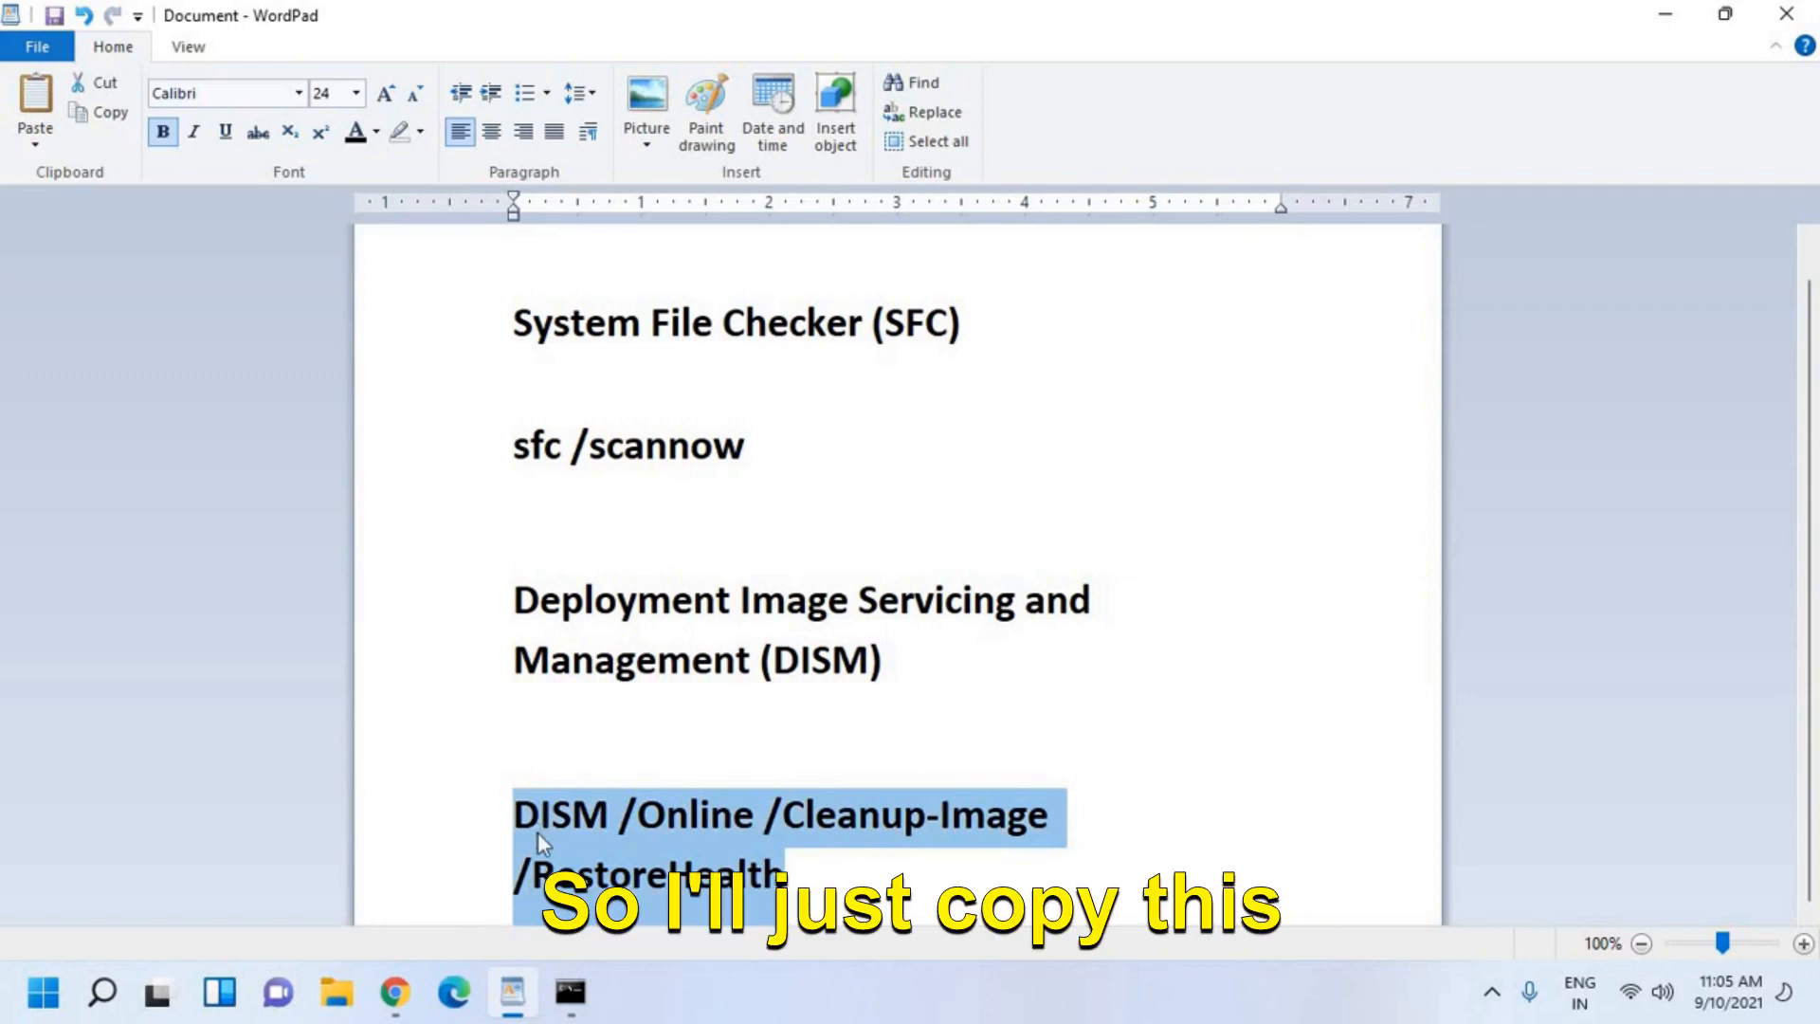
Copy the DISM /Online /Cleanup-Image /RestoreHealth line from the WordPad notes.
{"action": "left_click", "coordinate": [570, 993]}
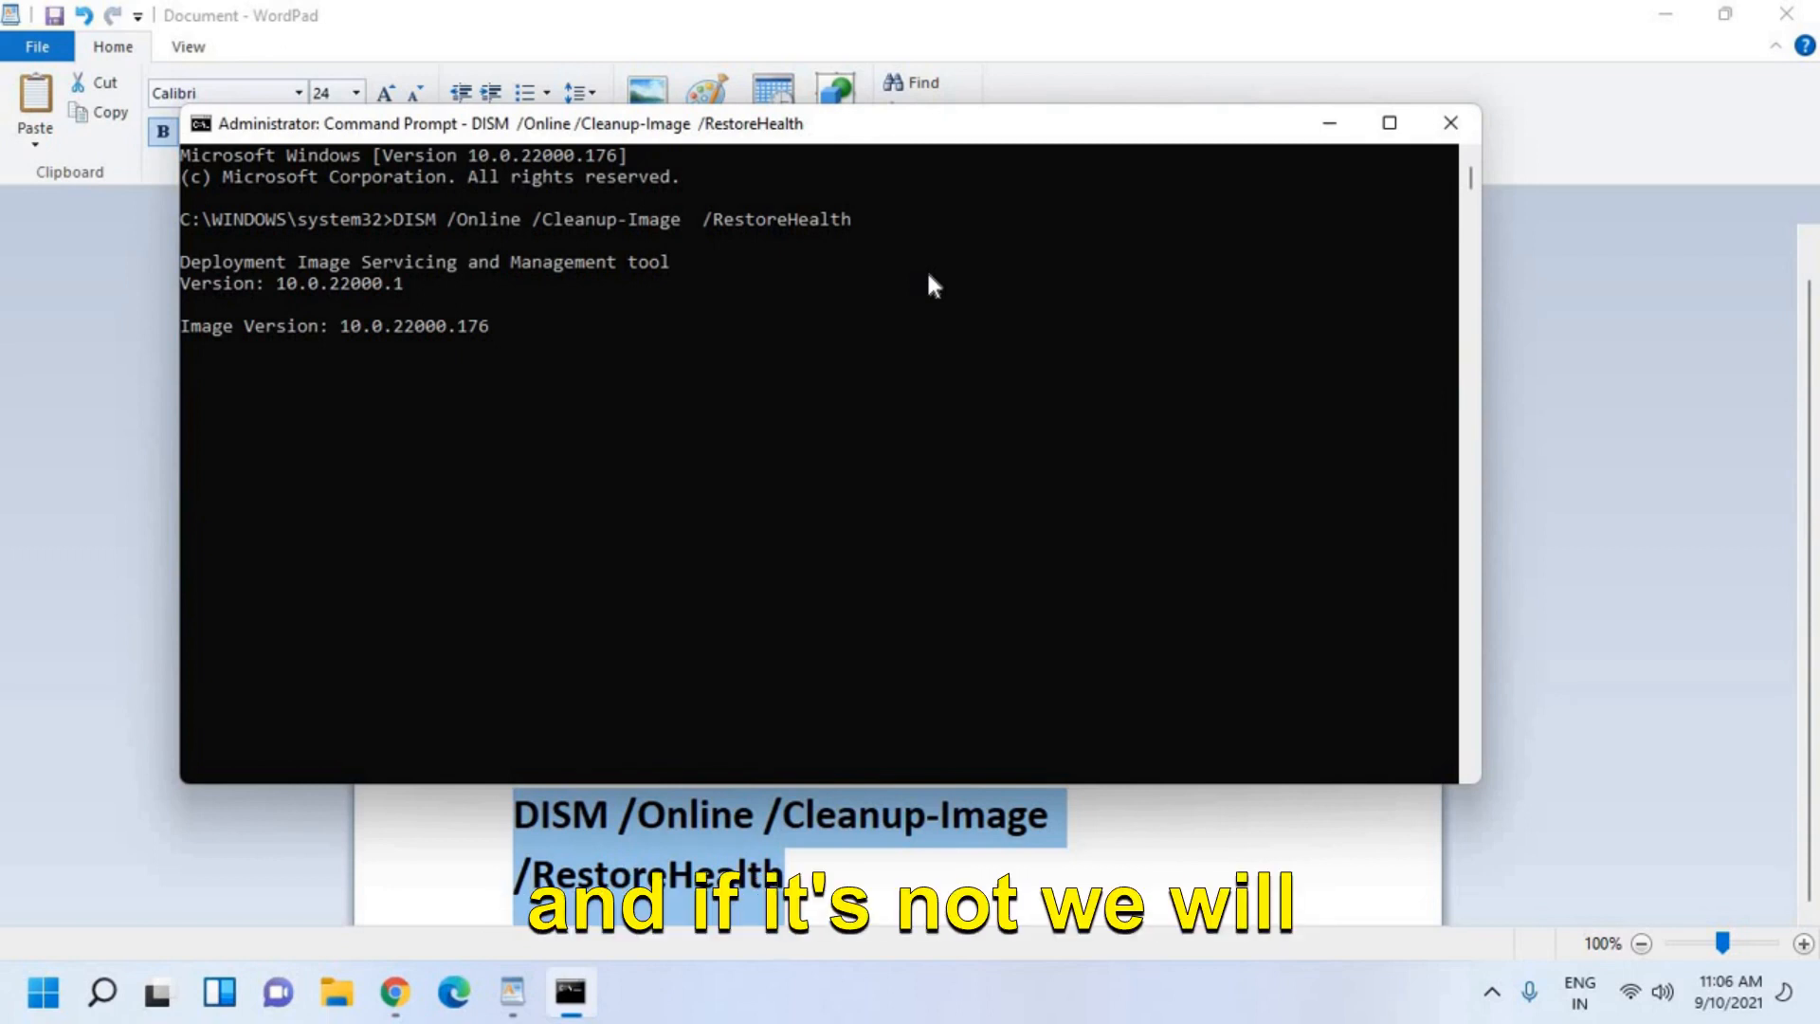
{"action": "mouse_move", "coordinate": [1327, 158]}
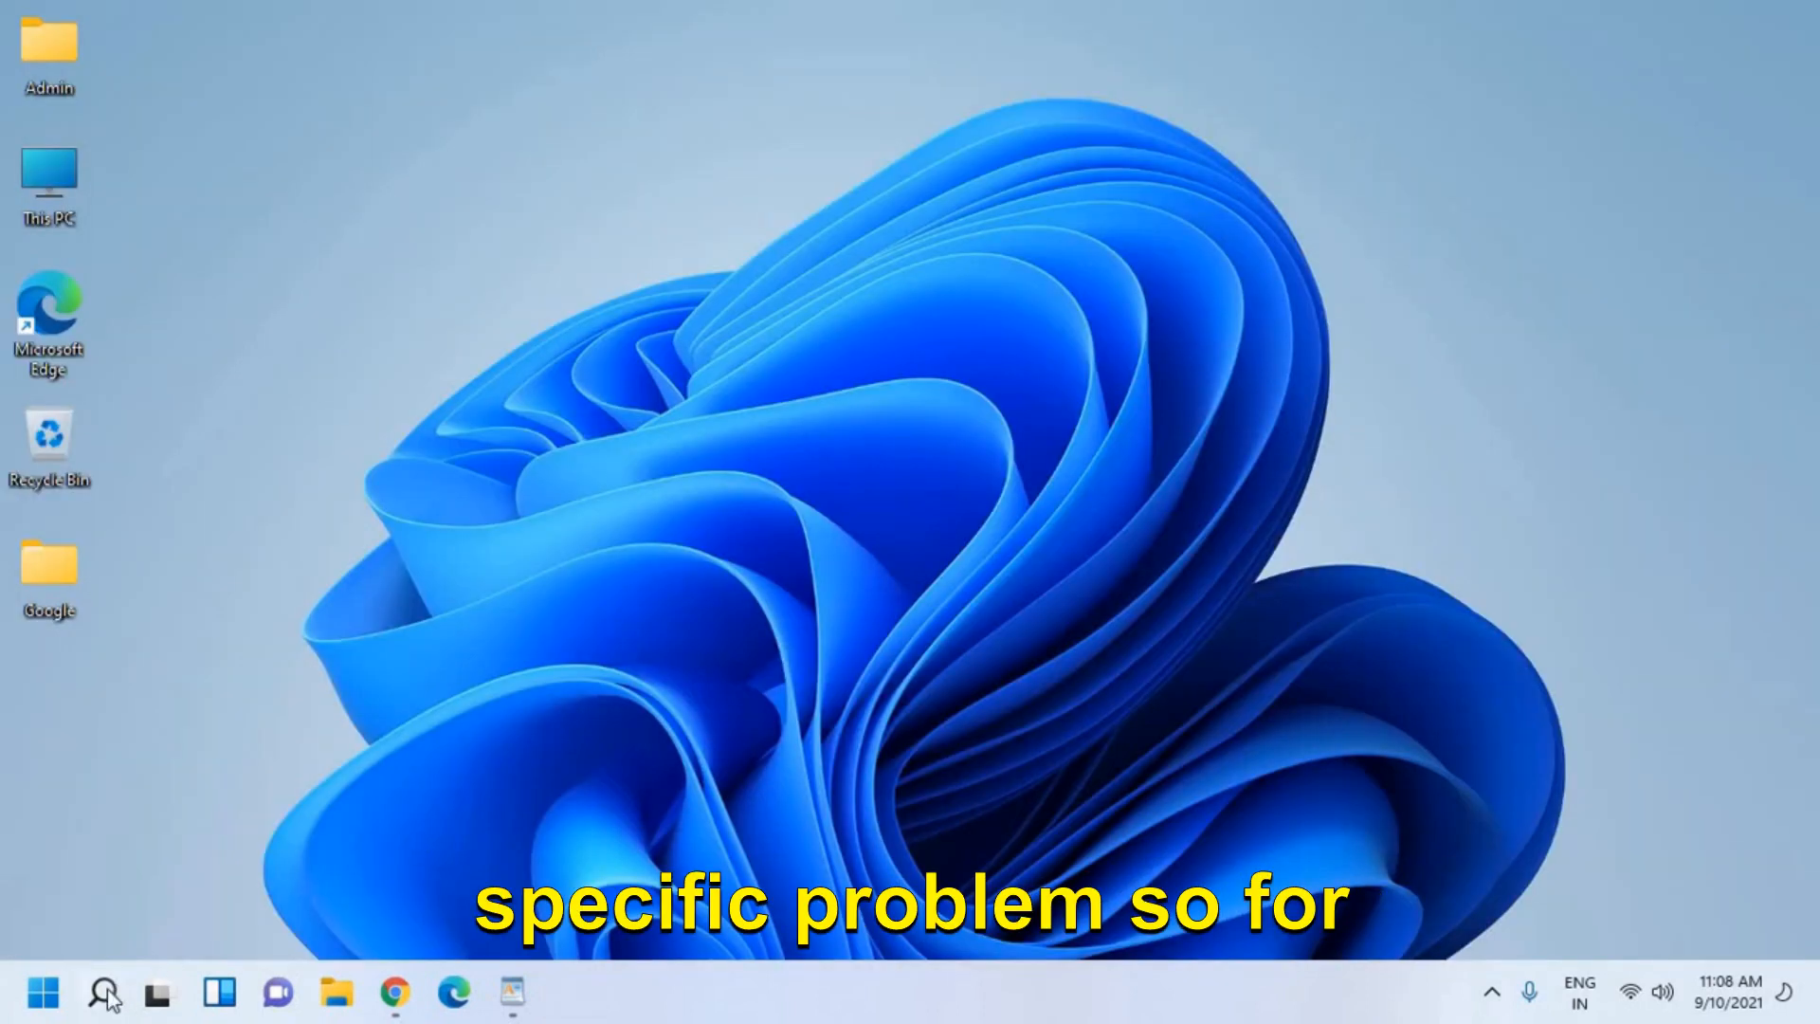
Search Windows for 'troubleshoot settings' to reach the Settings troubleshooters.
{"action": "left_click", "coordinate": [102, 992]}
{"action": "type", "text": "t"}
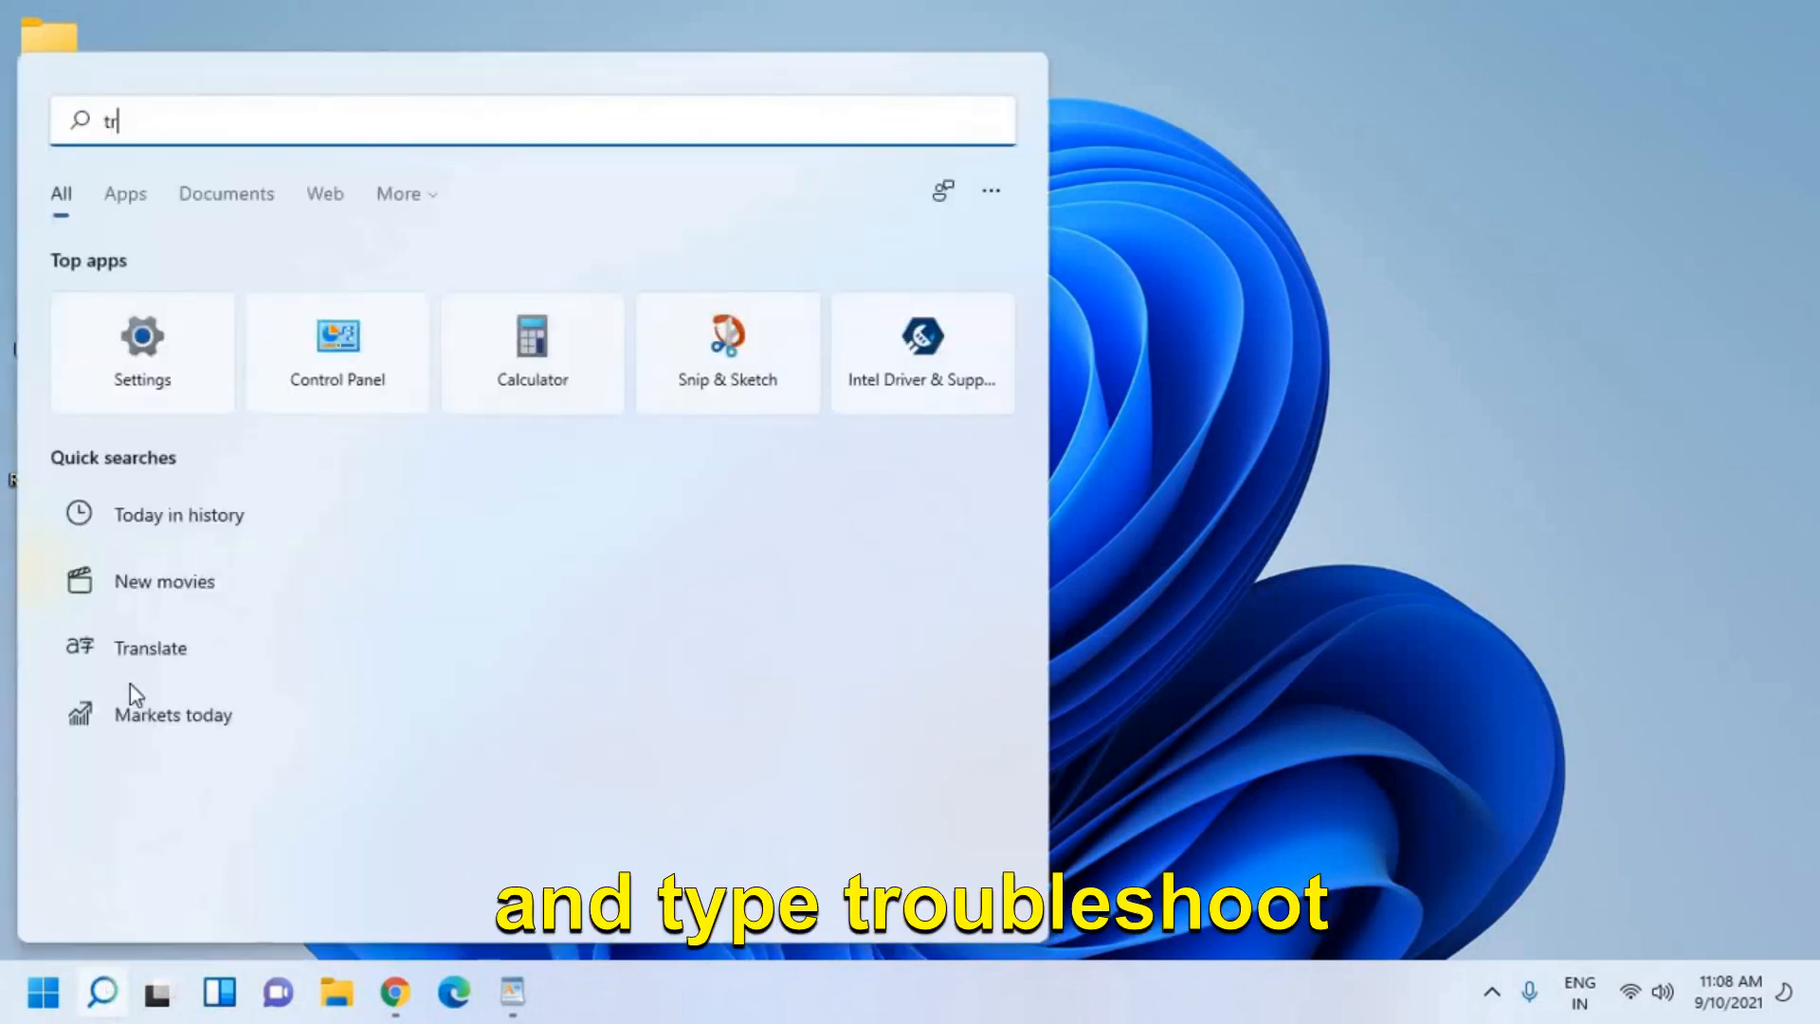
{"action": "type", "text": "roubleshoot settings"}
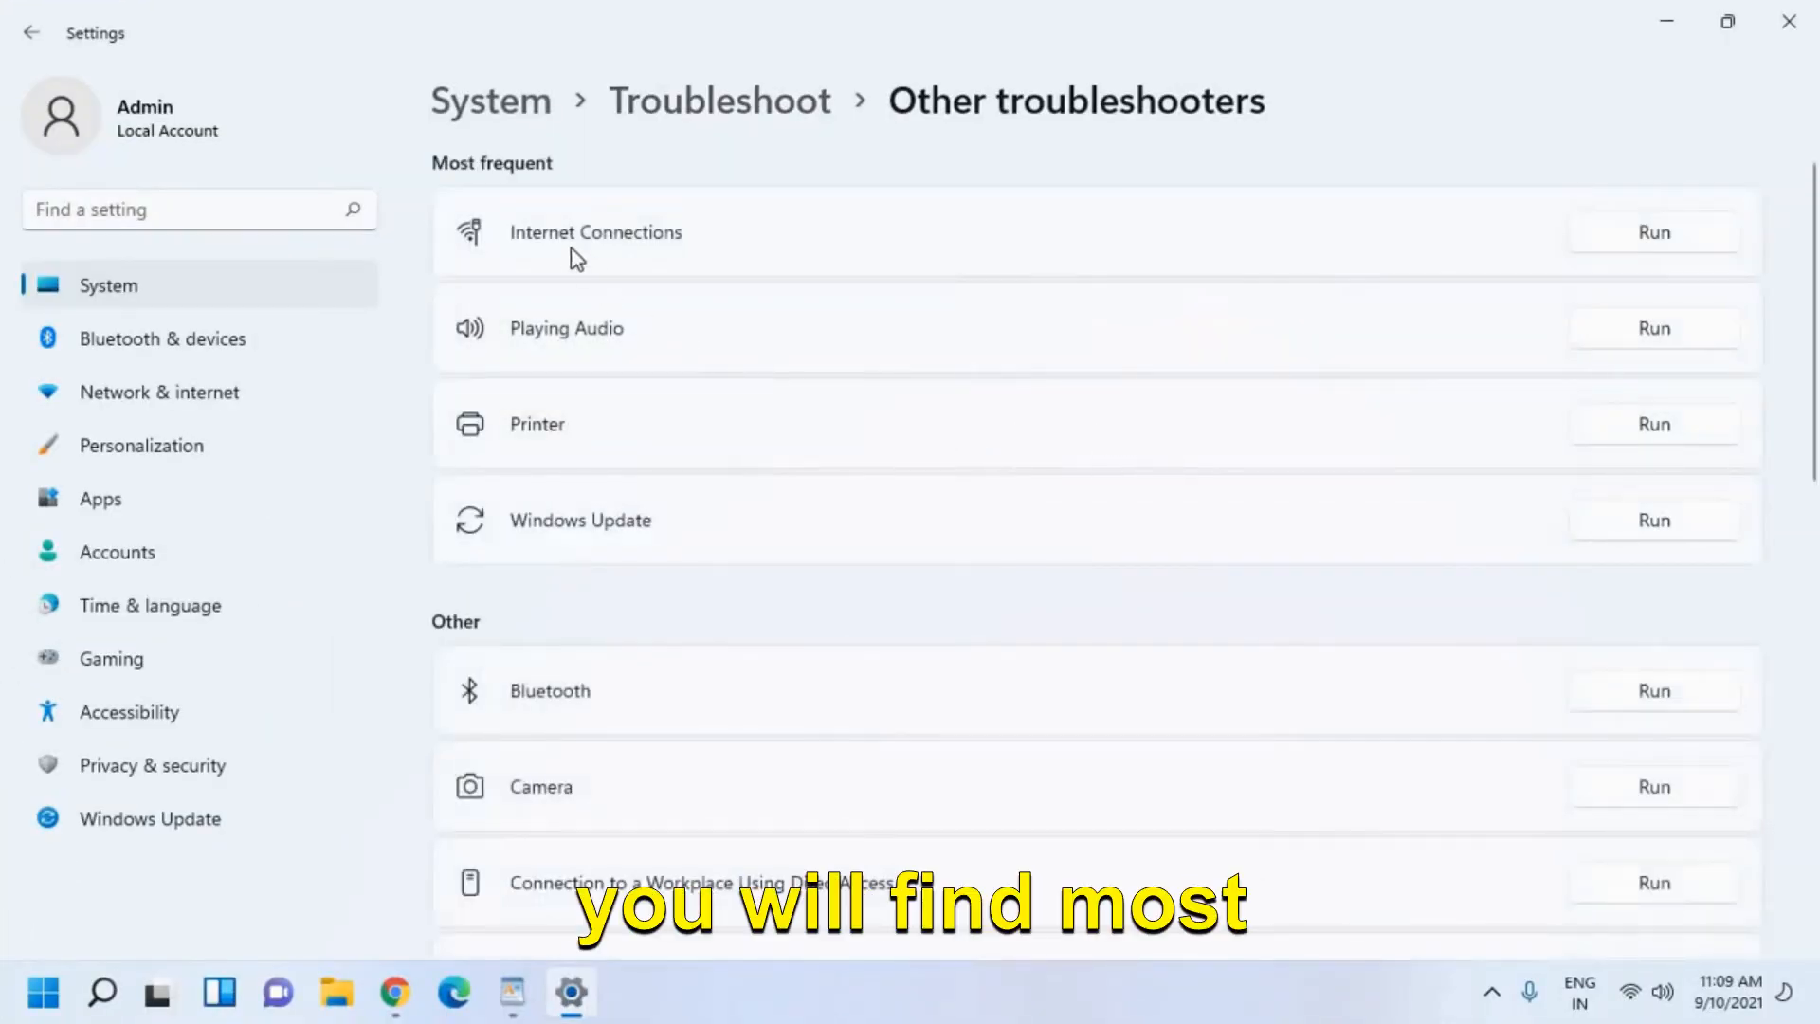
{"action": "mouse_move", "coordinate": [813, 297]}
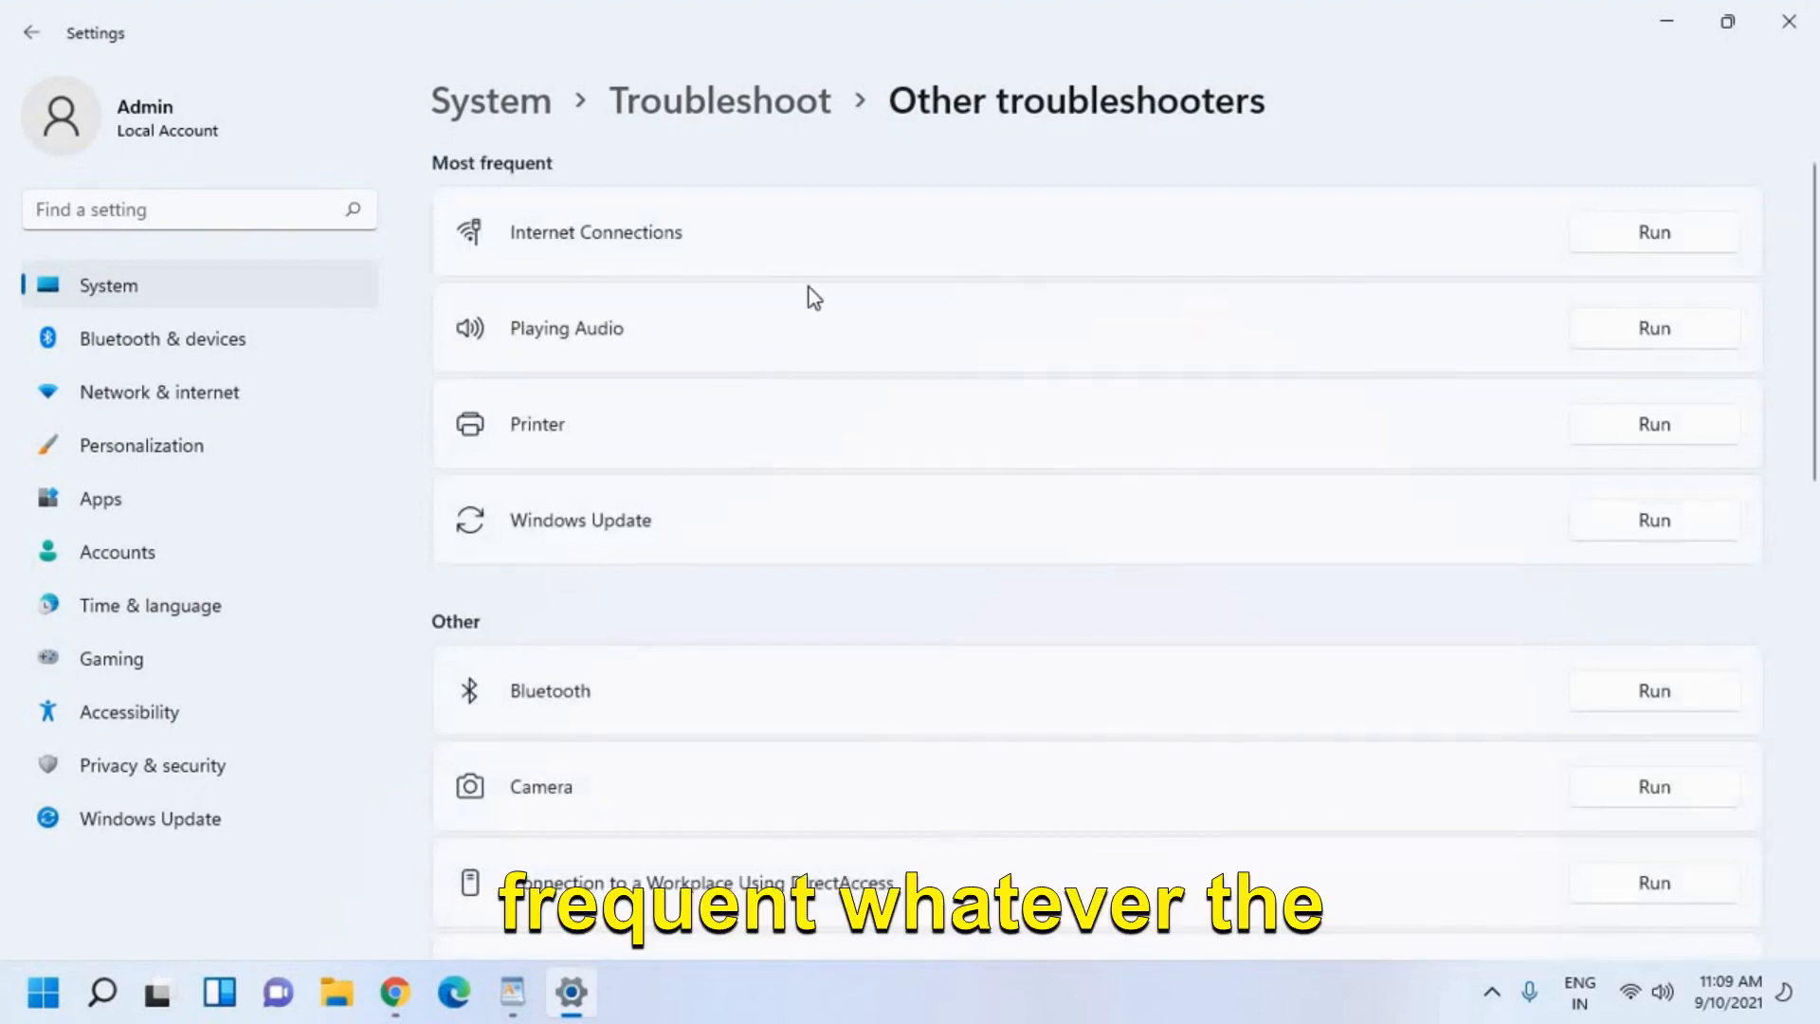
{"action": "mouse_move", "coordinate": [679, 462]}
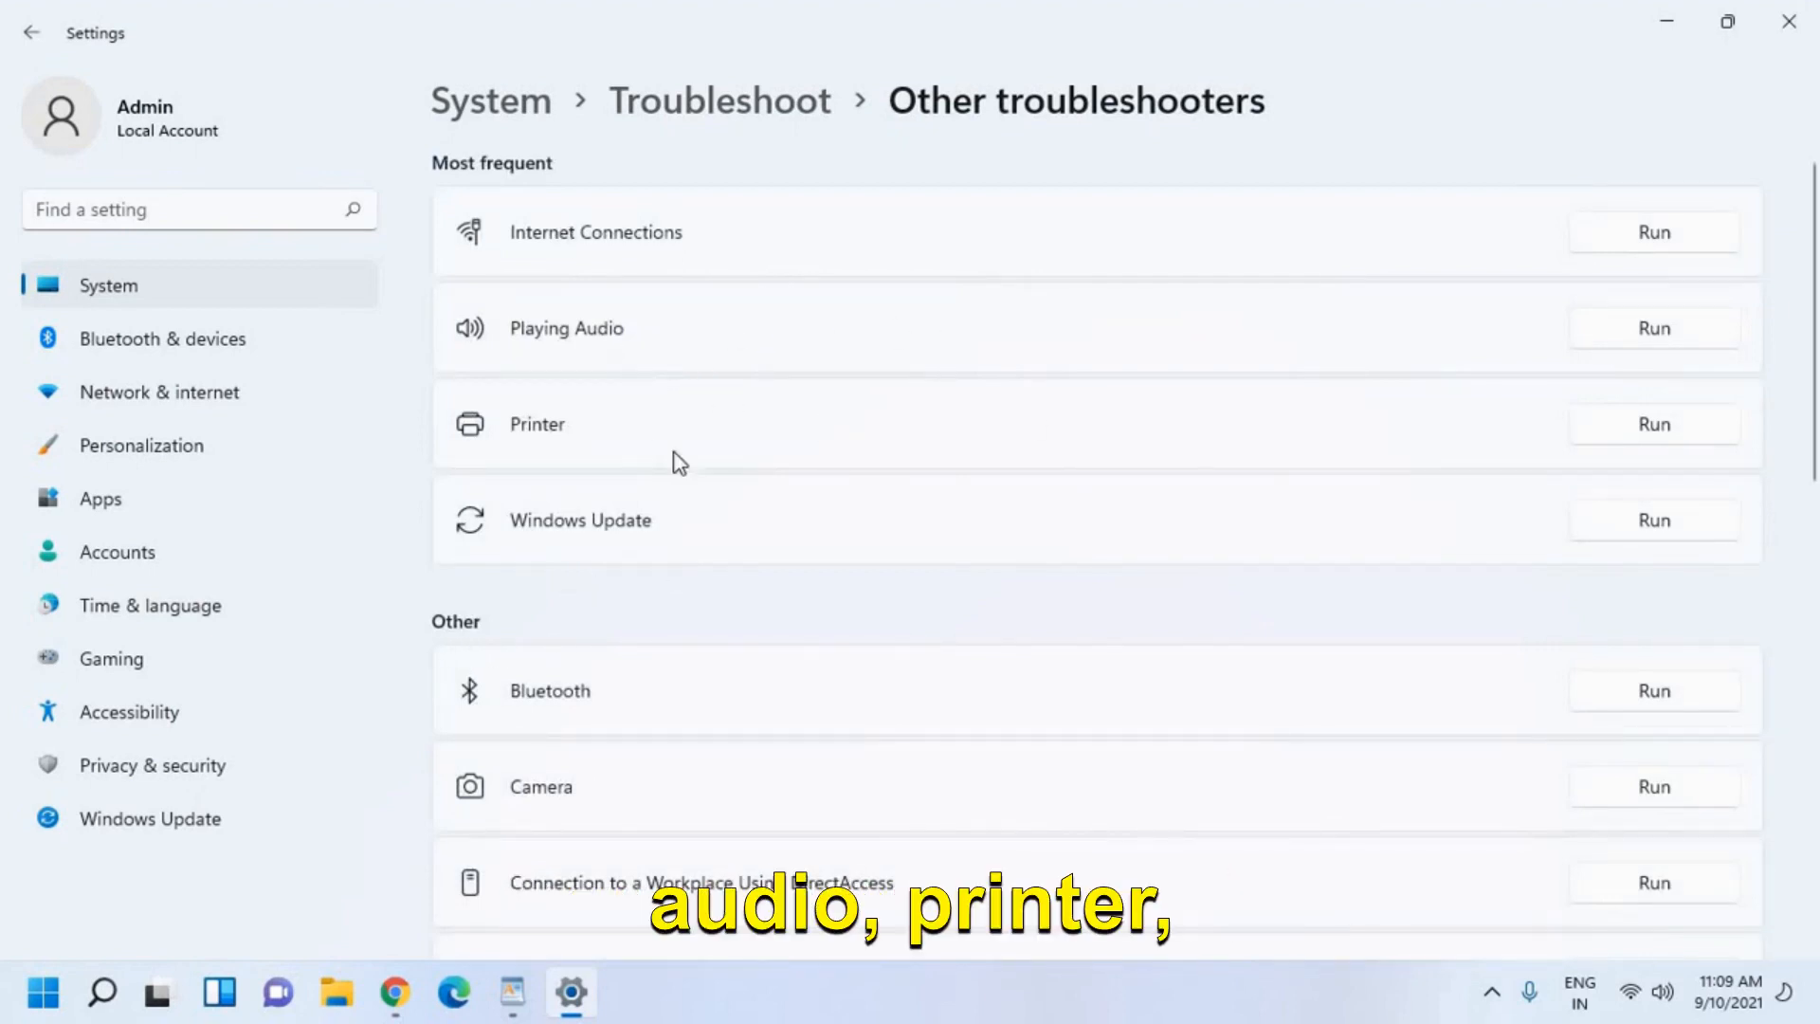
Scroll the Other troubleshooters list to its end, down to Video Playback and Windows Store Apps.
{"action": "scroll", "scroll_direction": "down", "scroll_amount": 3}
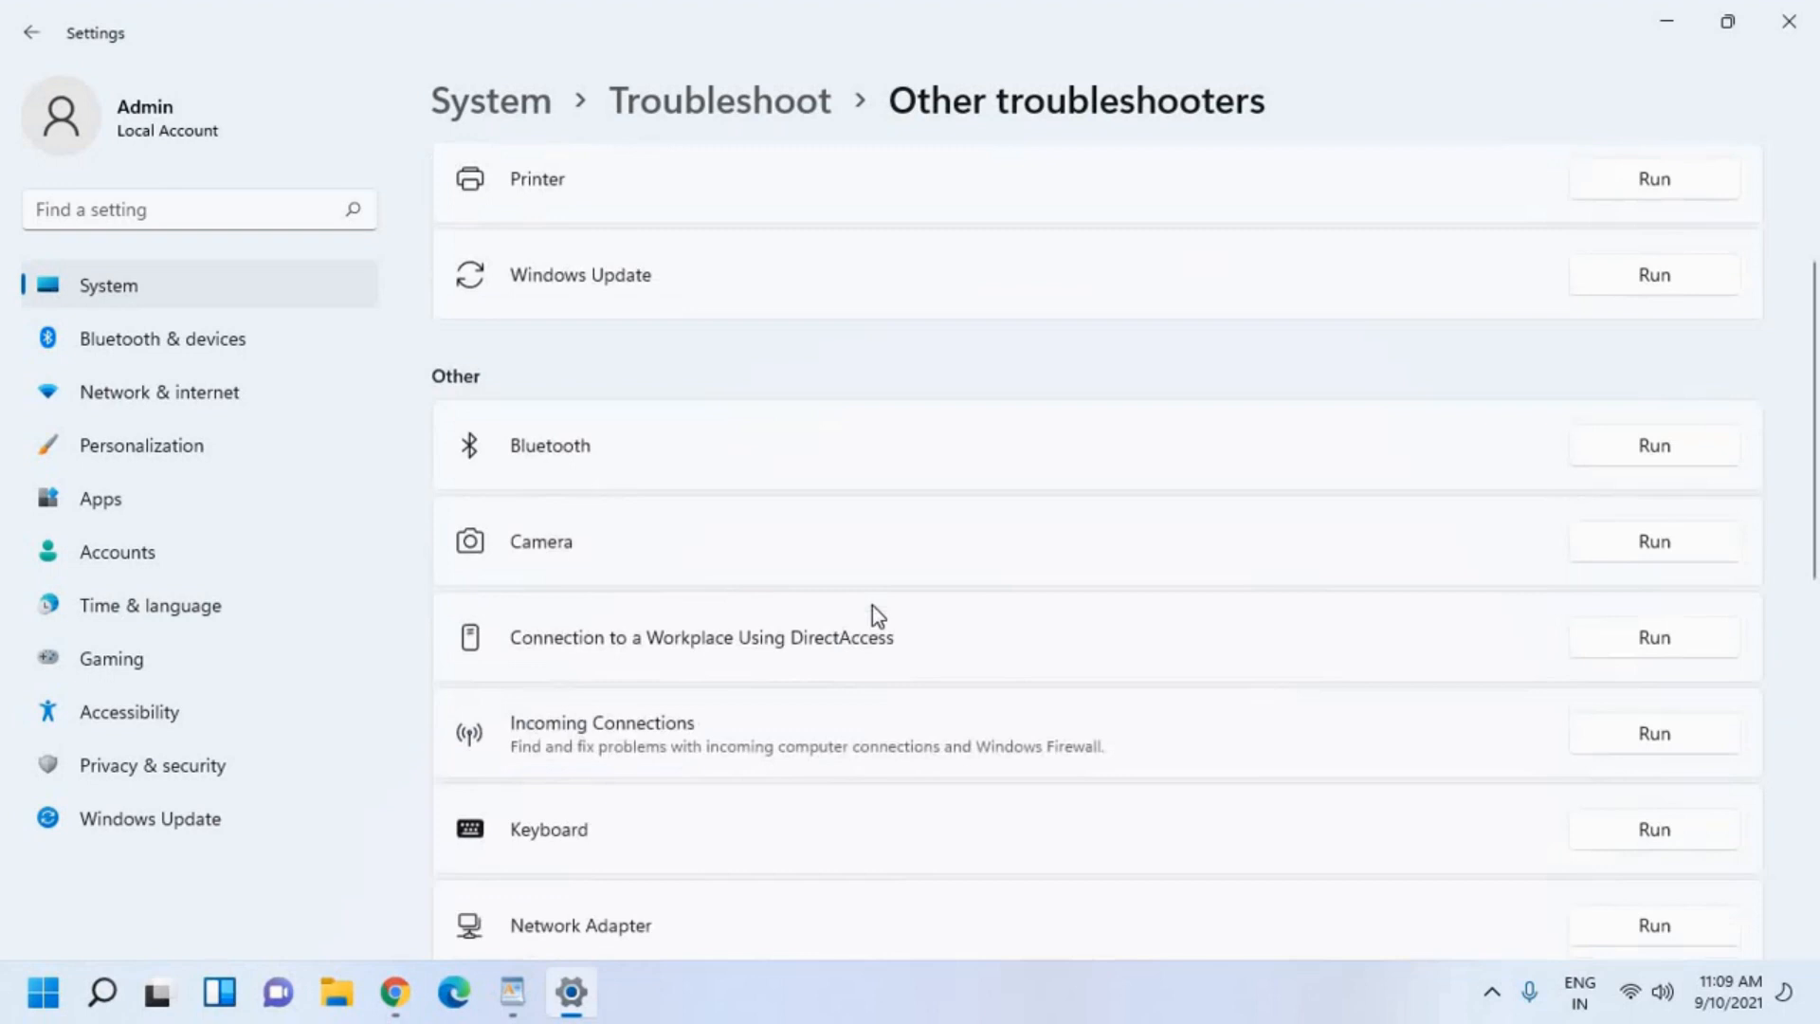
{"action": "scroll", "scroll_direction": "down", "scroll_amount": 3}
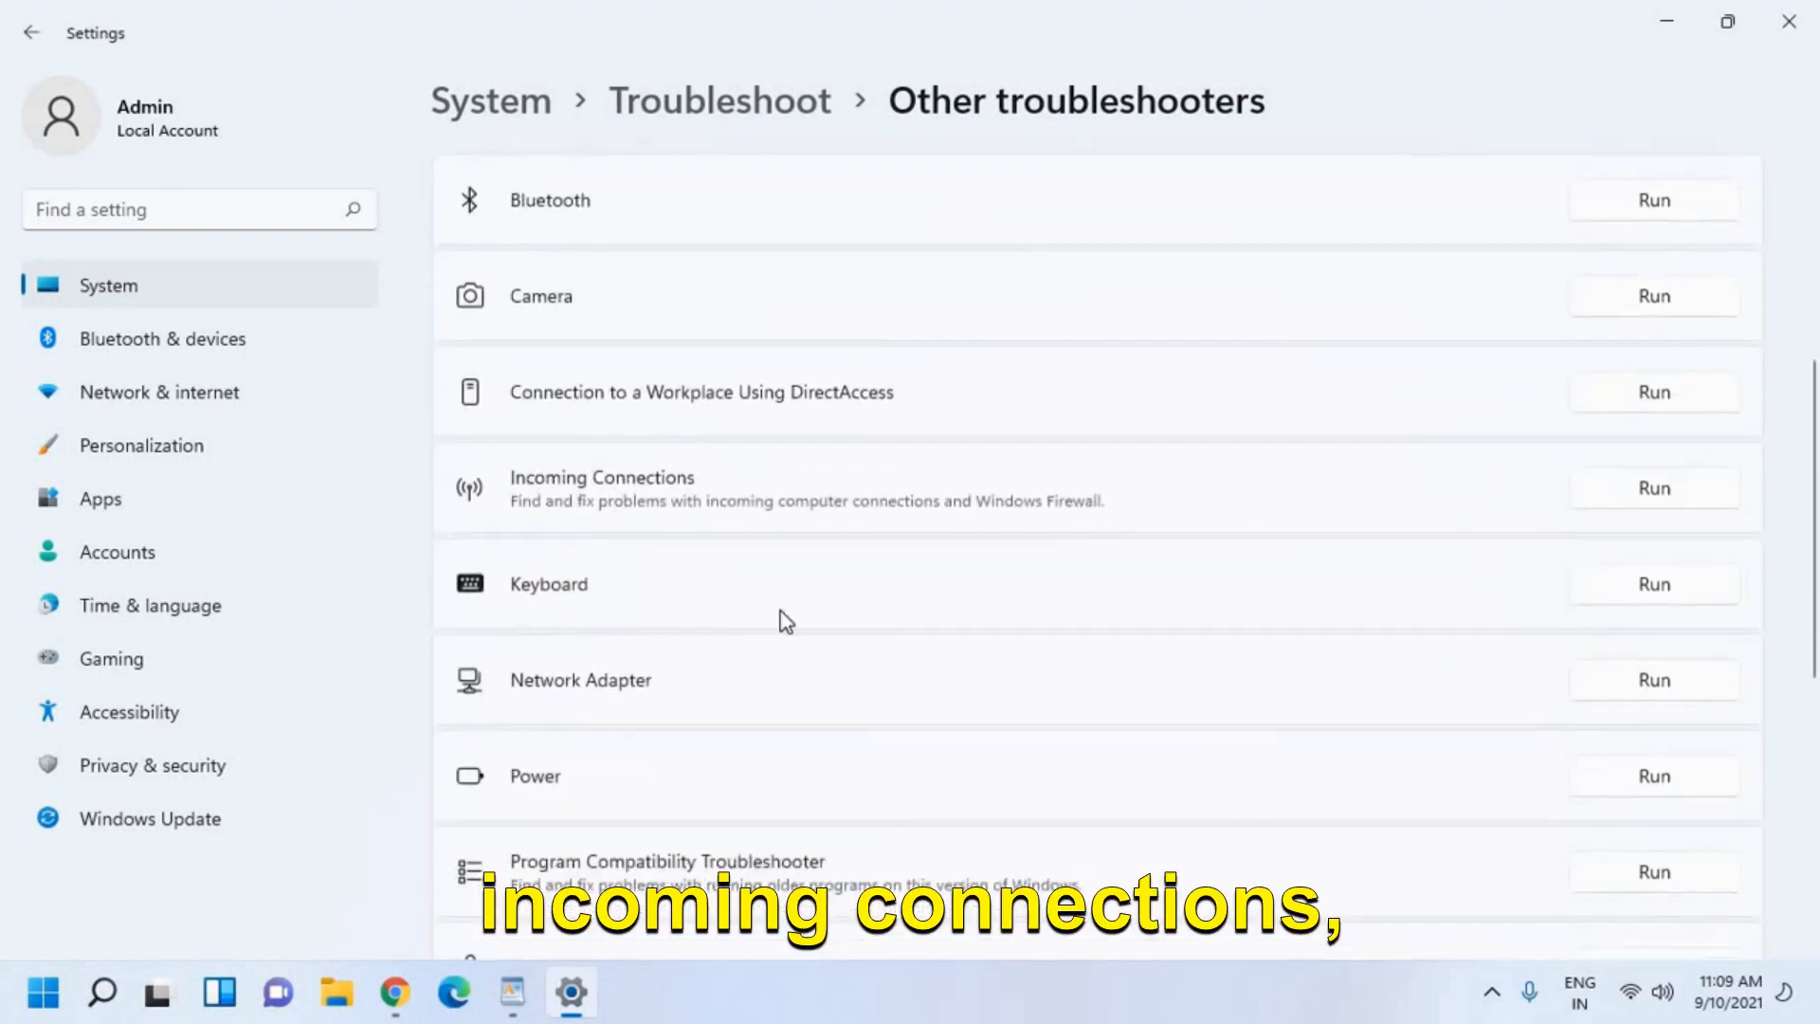
{"action": "scroll", "scroll_direction": "down", "scroll_amount": 3}
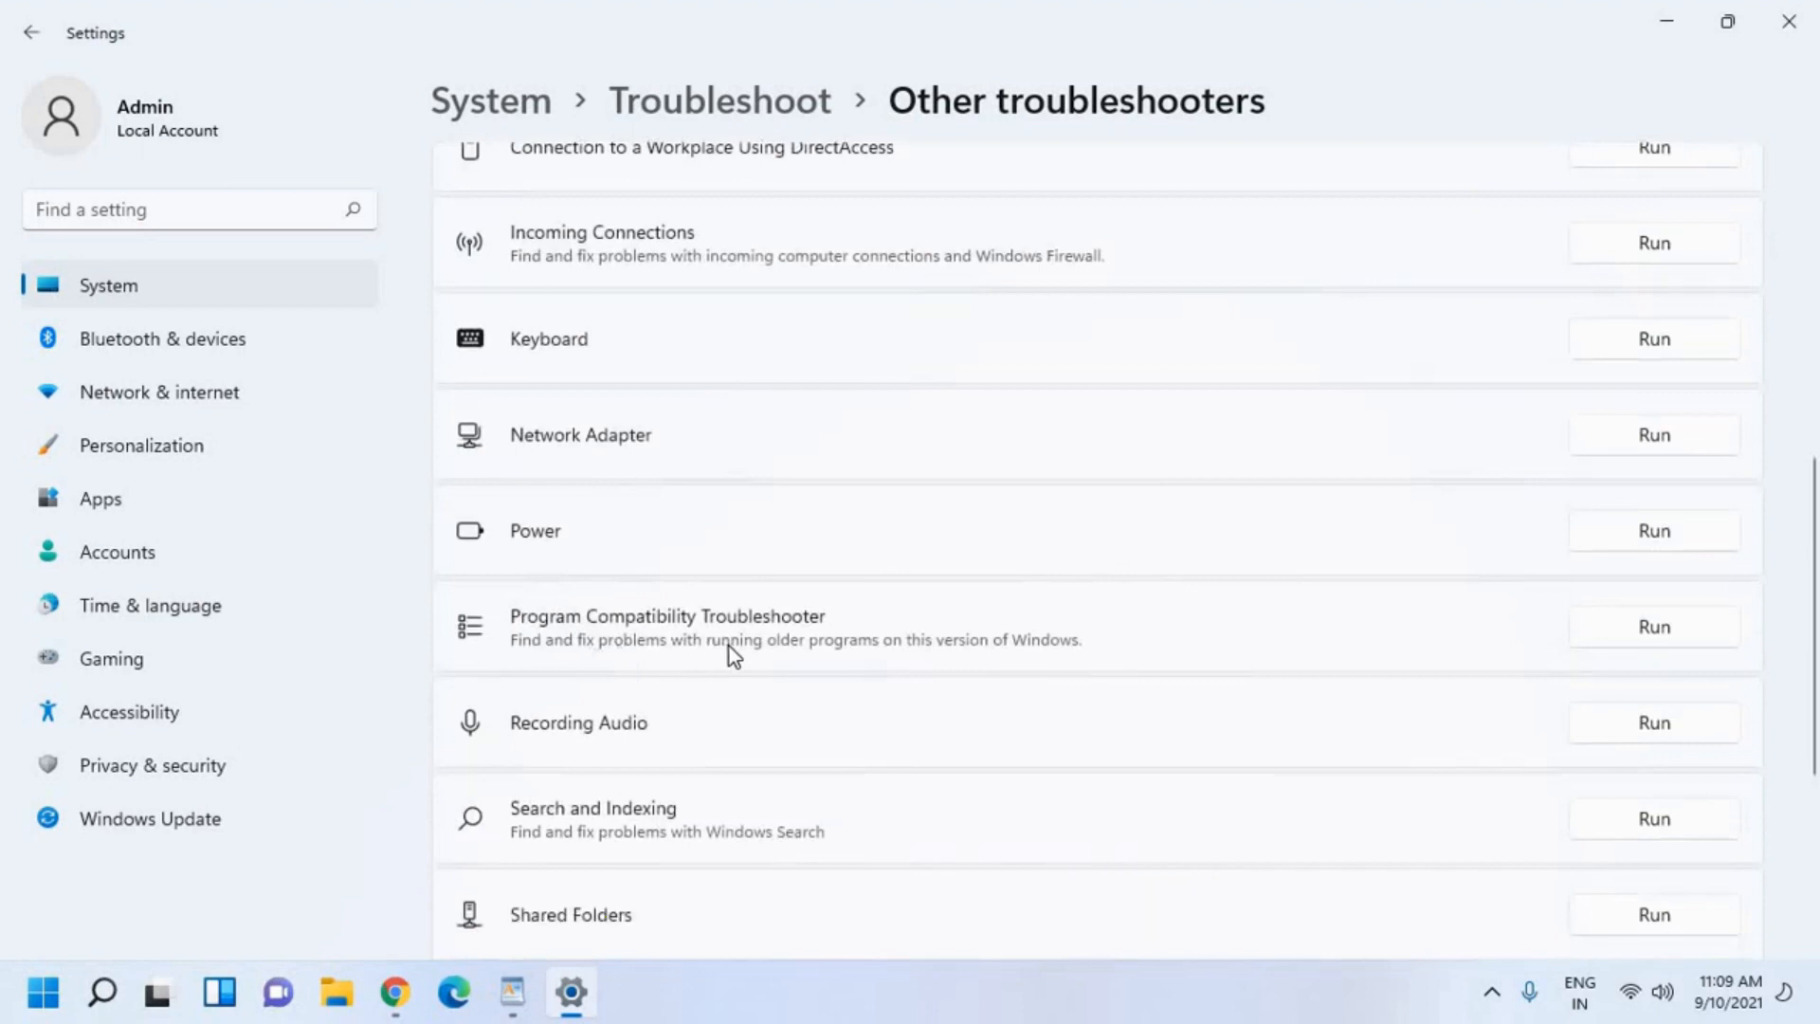
{"action": "scroll", "scroll_direction": "down", "scroll_amount": 3}
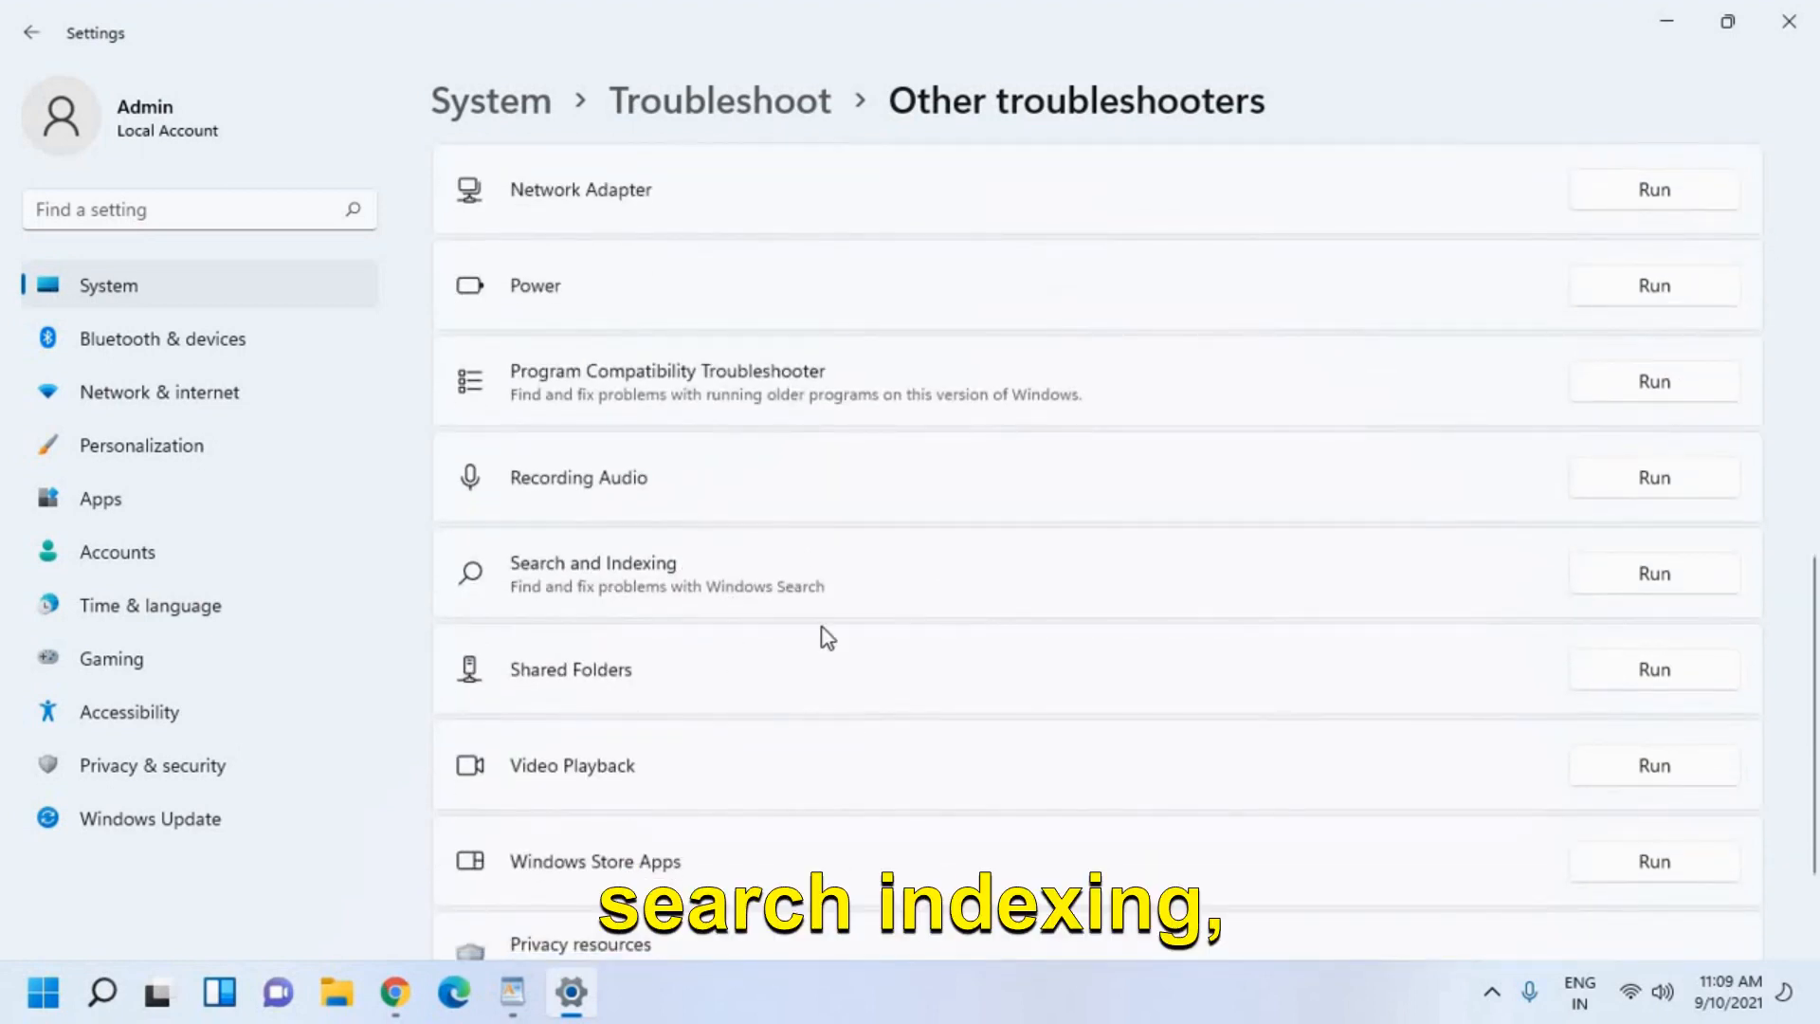
{"action": "scroll", "scroll_direction": "down", "scroll_amount": 3}
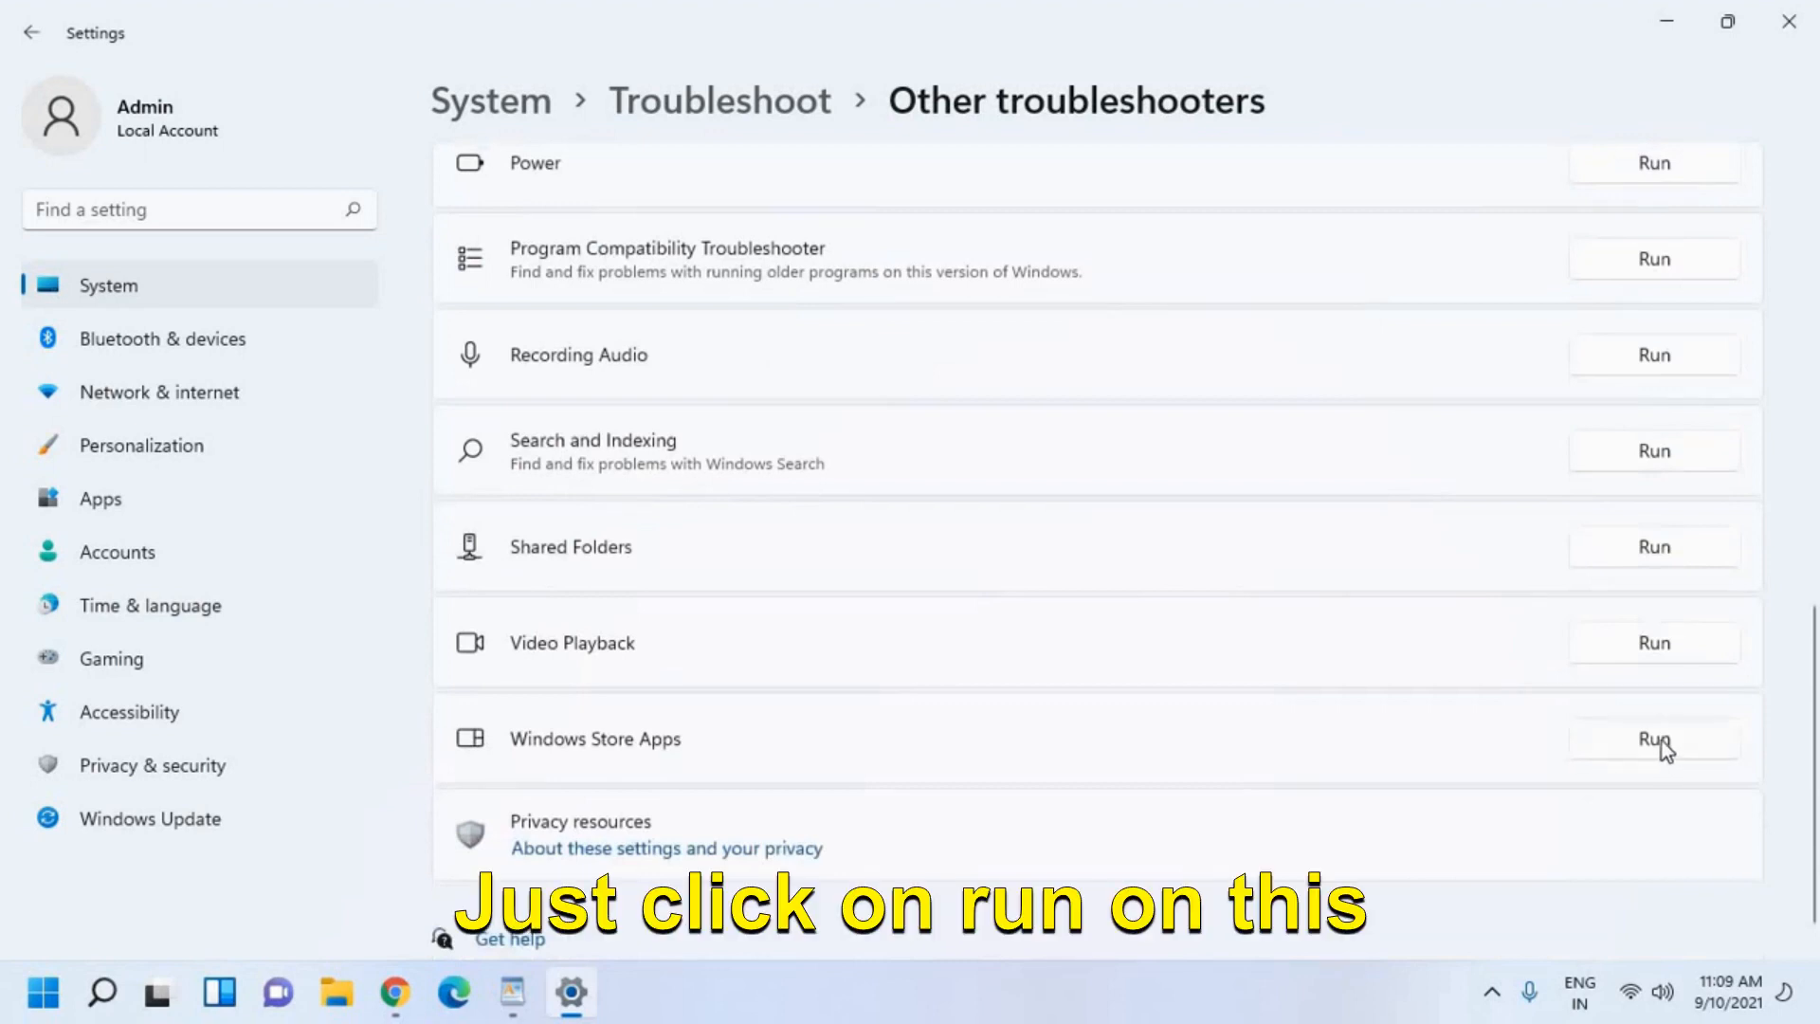
{"action": "mouse_move", "coordinate": [727, 479]}
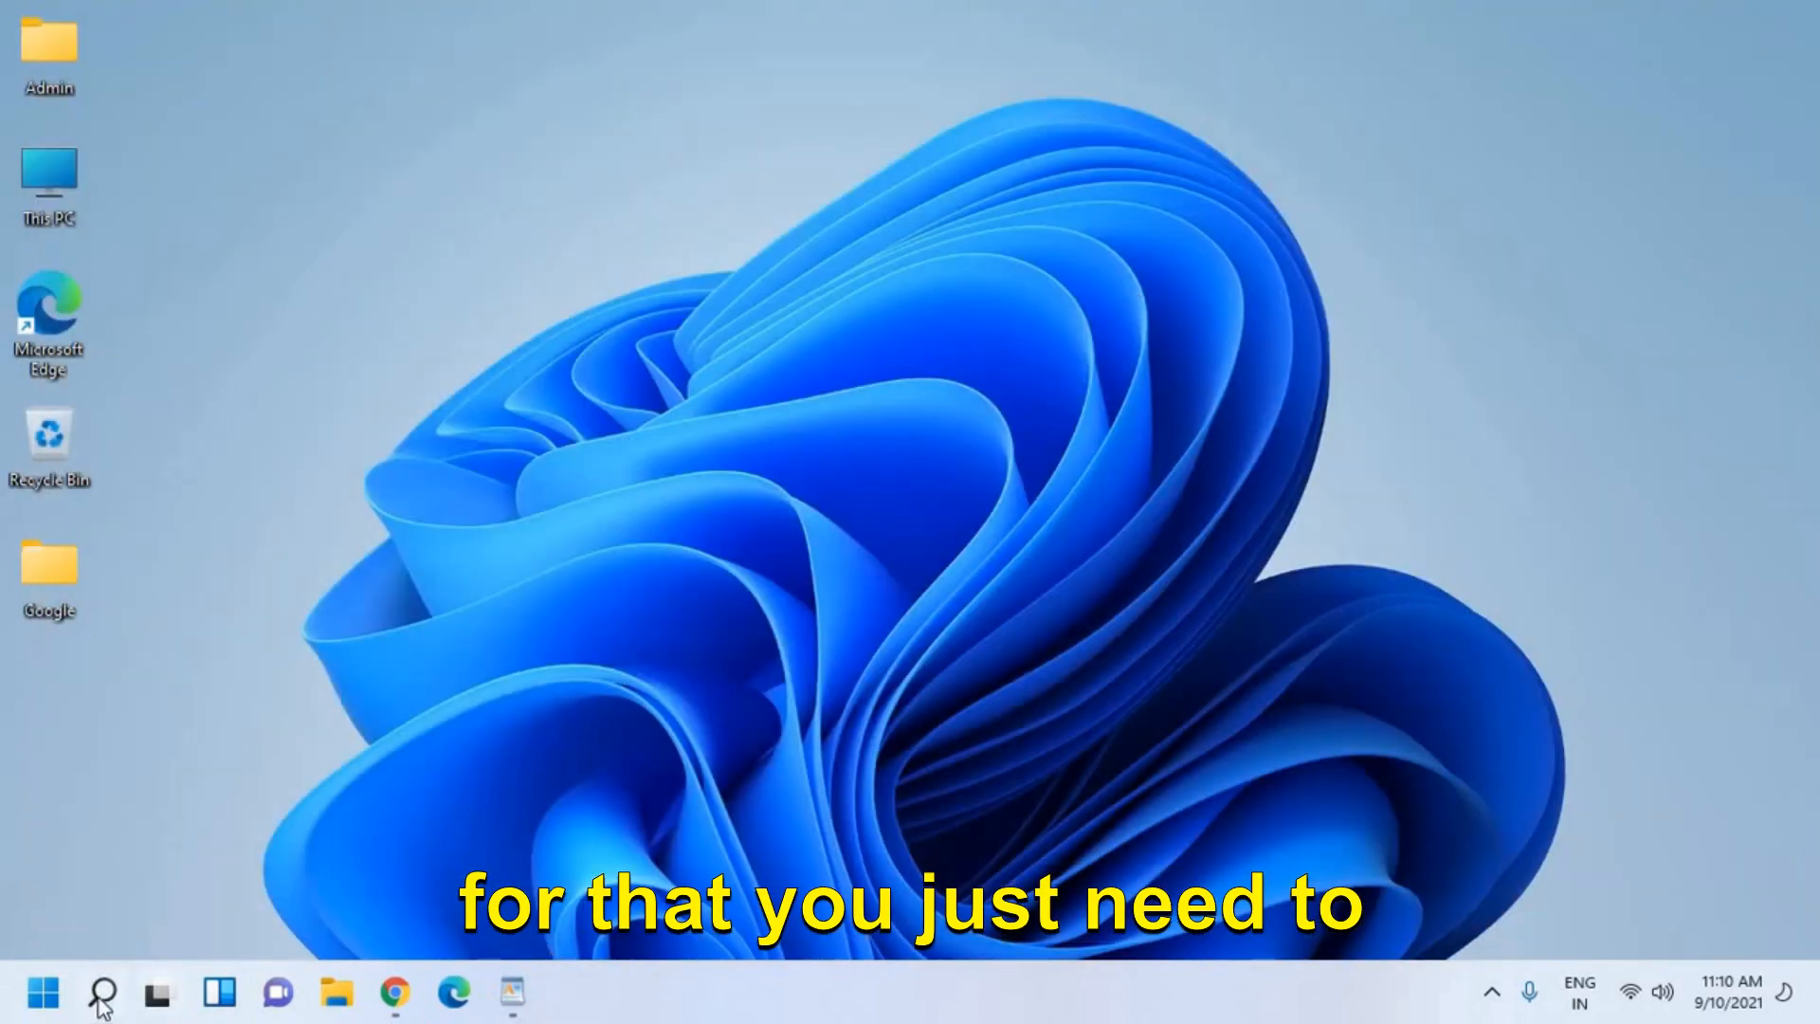
Search Windows for 'reco' and go to the Recovery options page in Settings.
{"action": "left_click", "coordinate": [100, 993]}
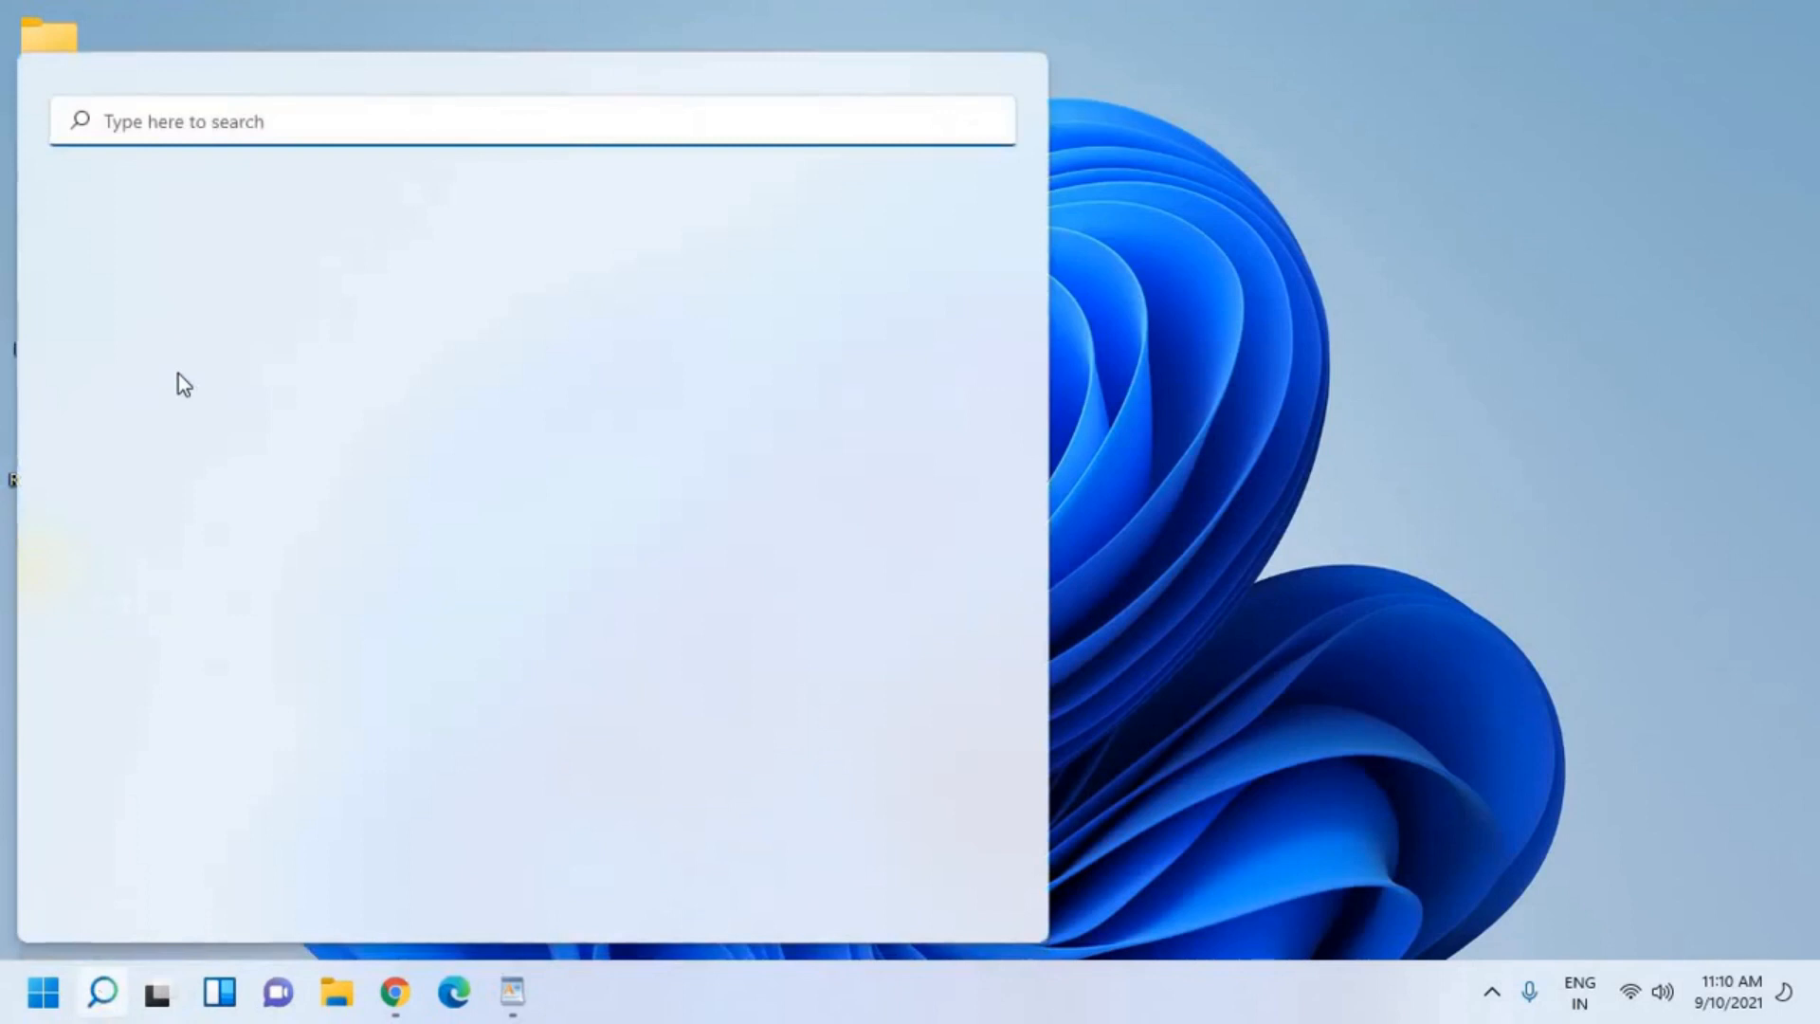
{"action": "type", "text": "reco"}
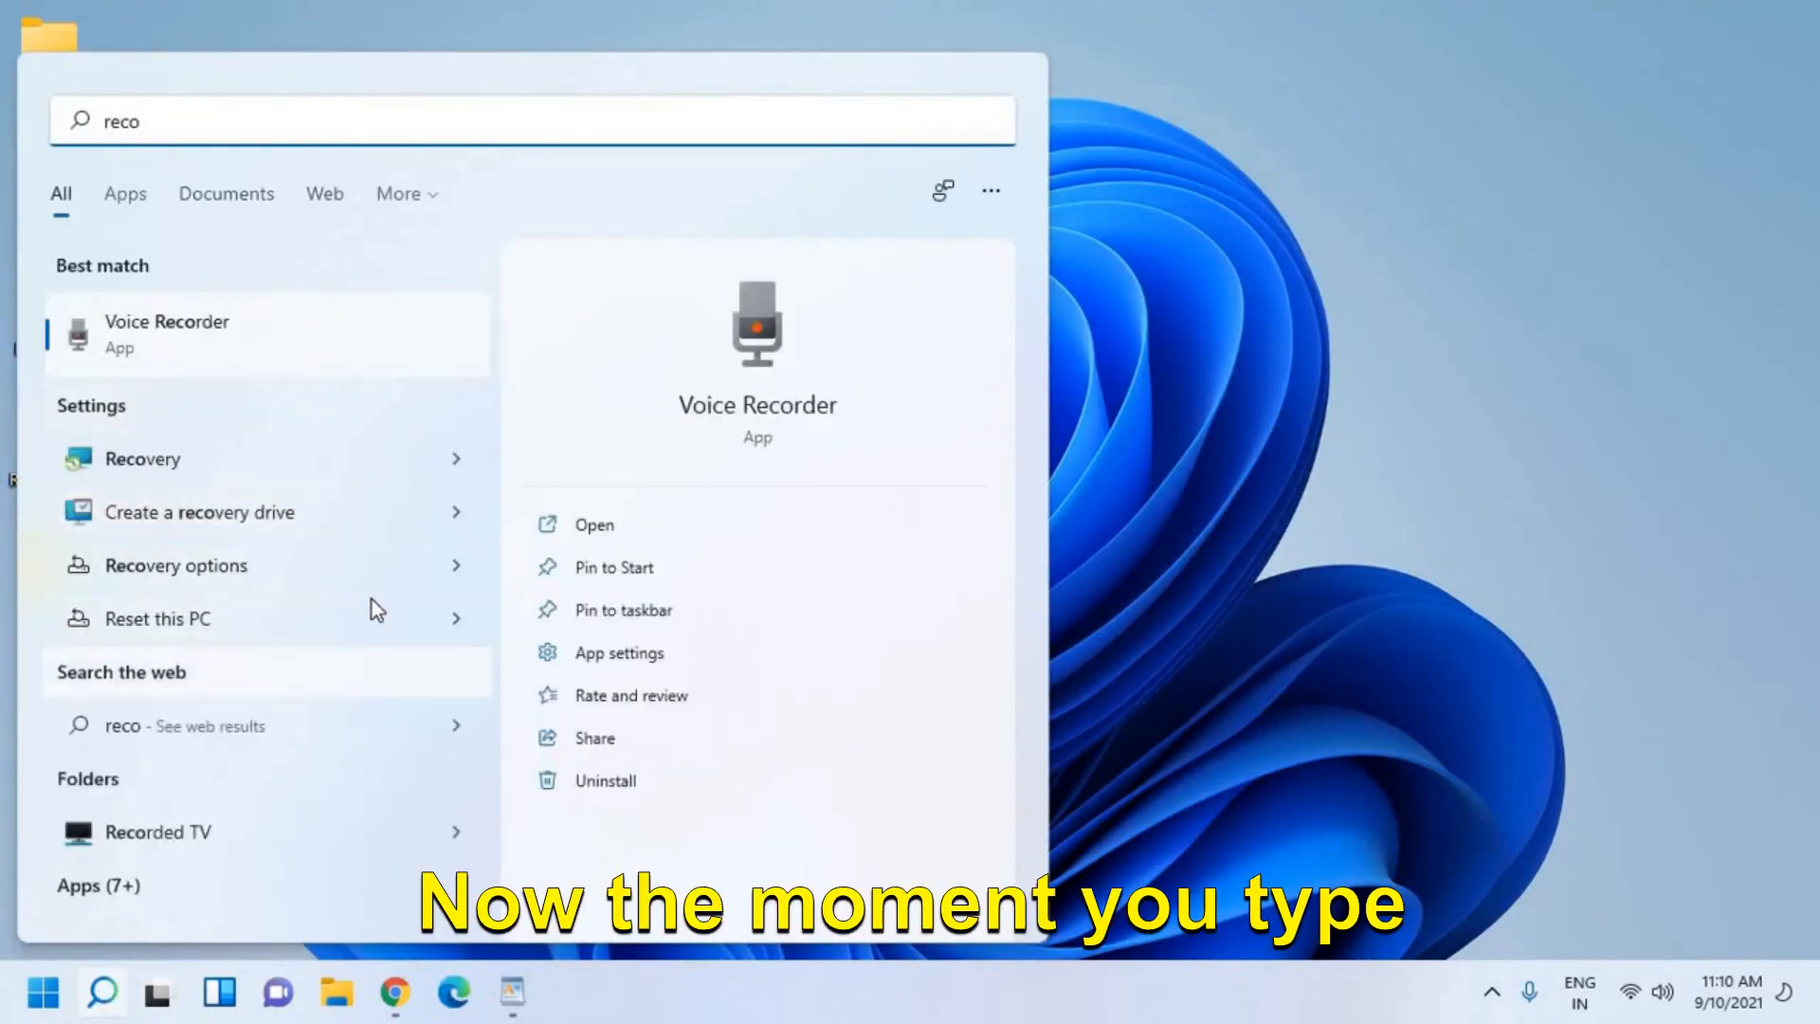
{"action": "mouse_move", "coordinate": [215, 575]}
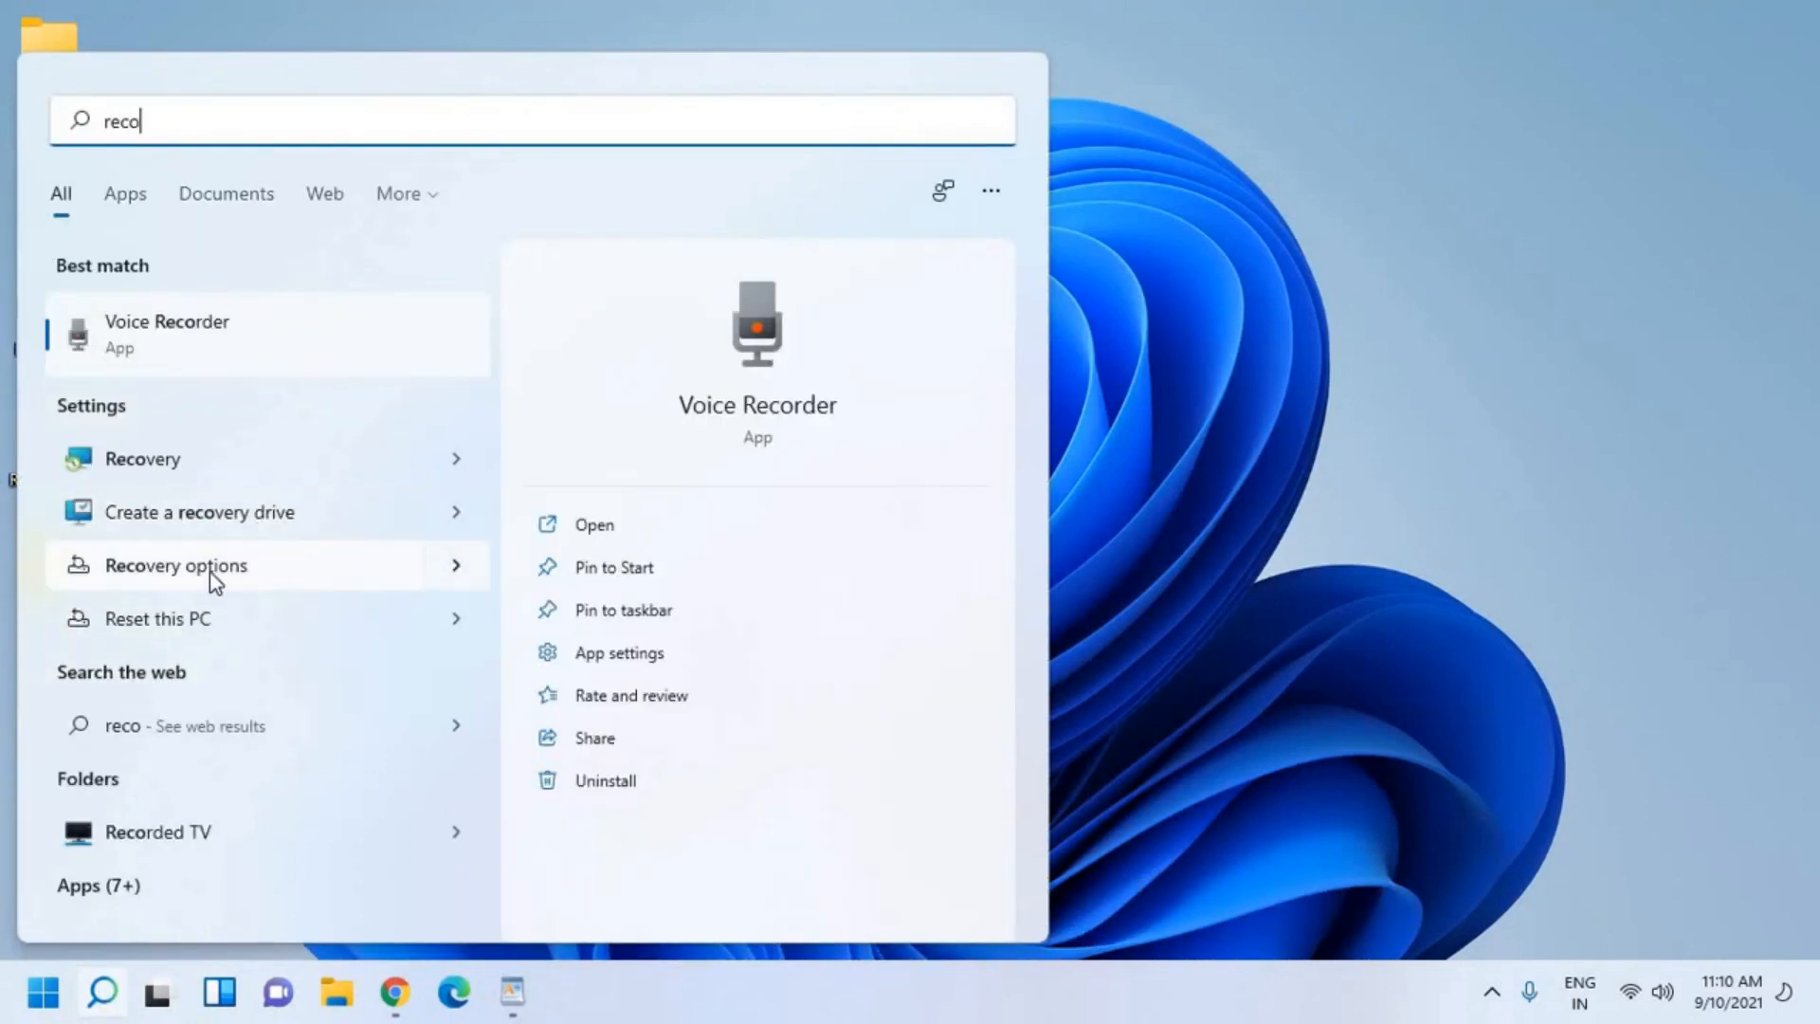
{"action": "left_click", "coordinate": [175, 565]}
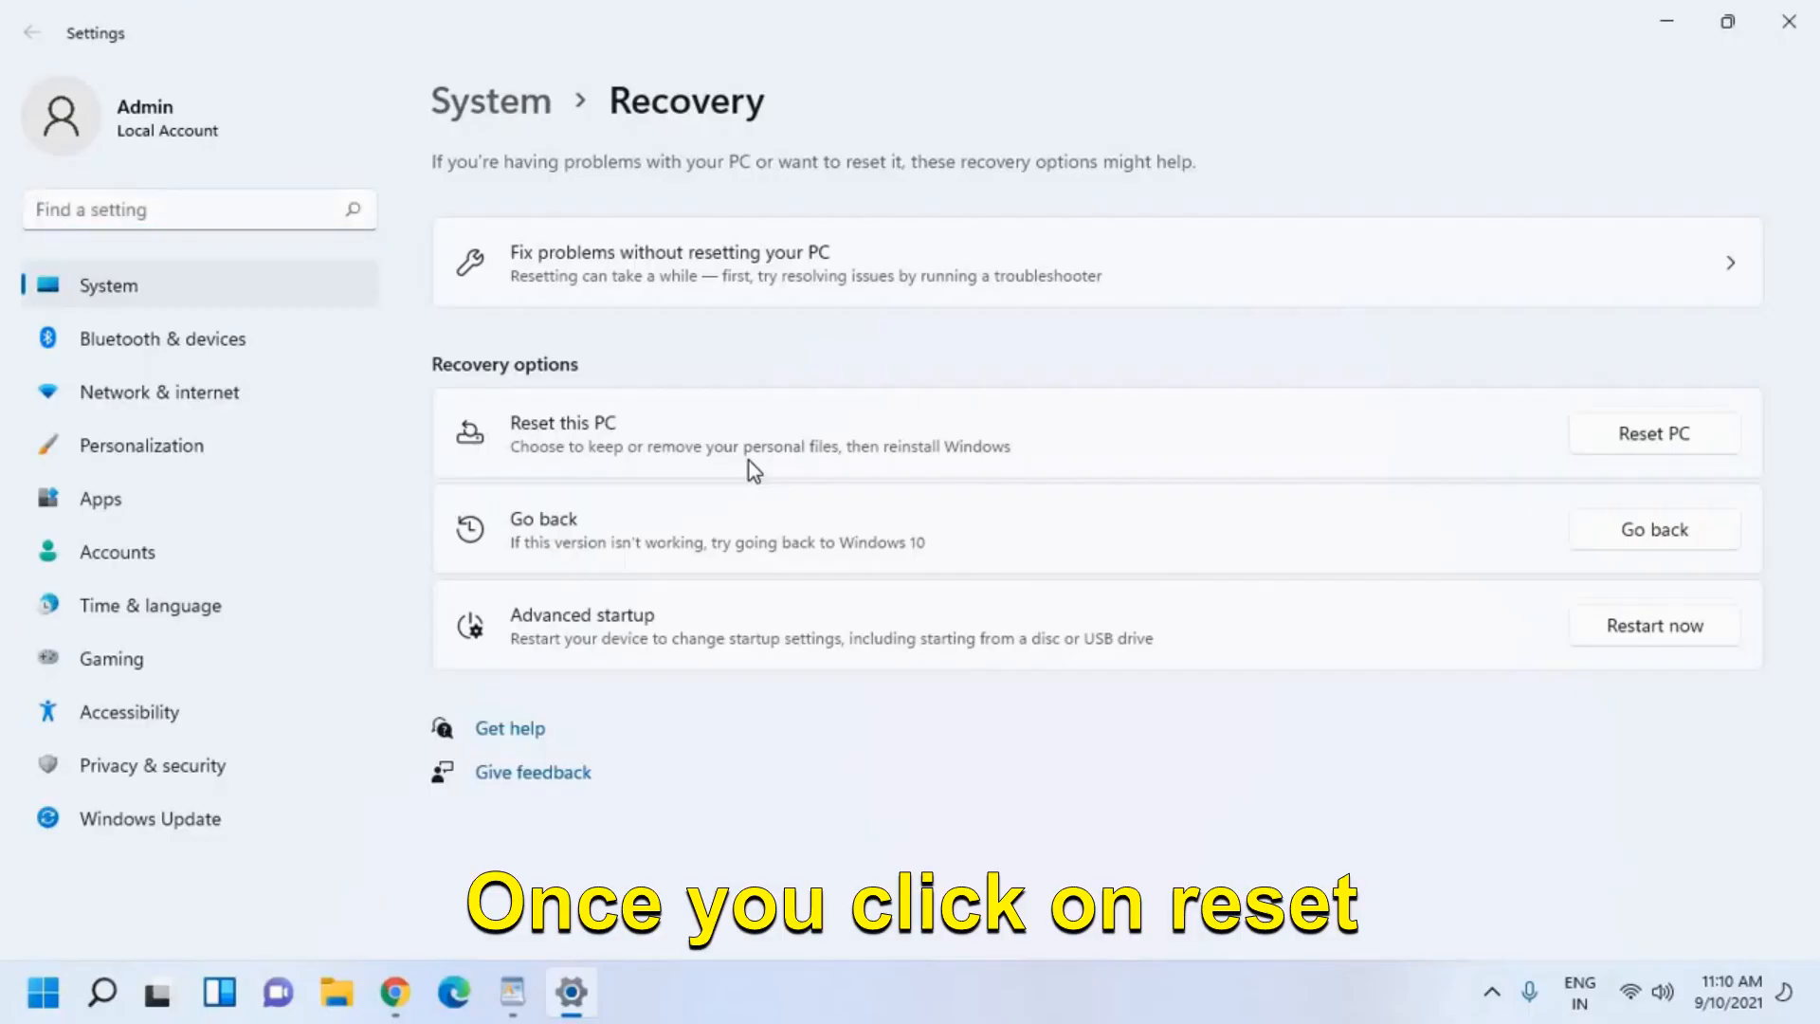
Start Reset this PC from the System > Recovery page.
{"action": "left_click", "coordinate": [1653, 432]}
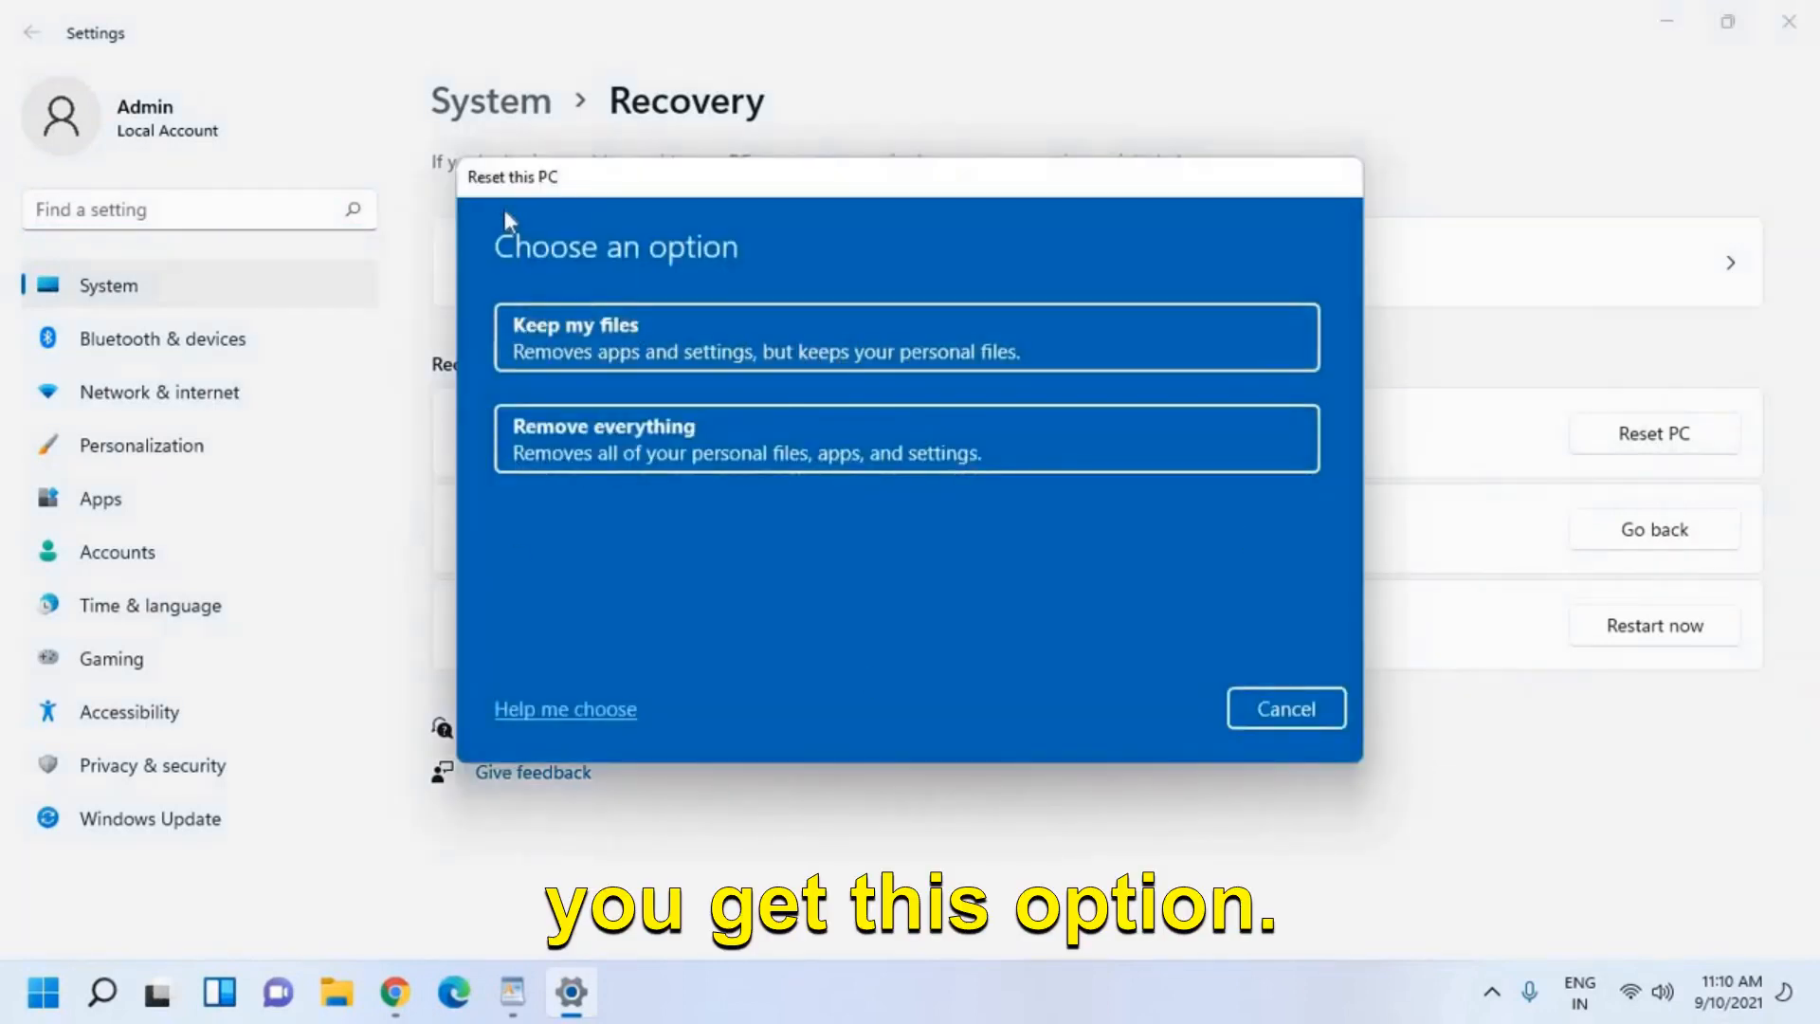
{"action": "mouse_move", "coordinate": [627, 349]}
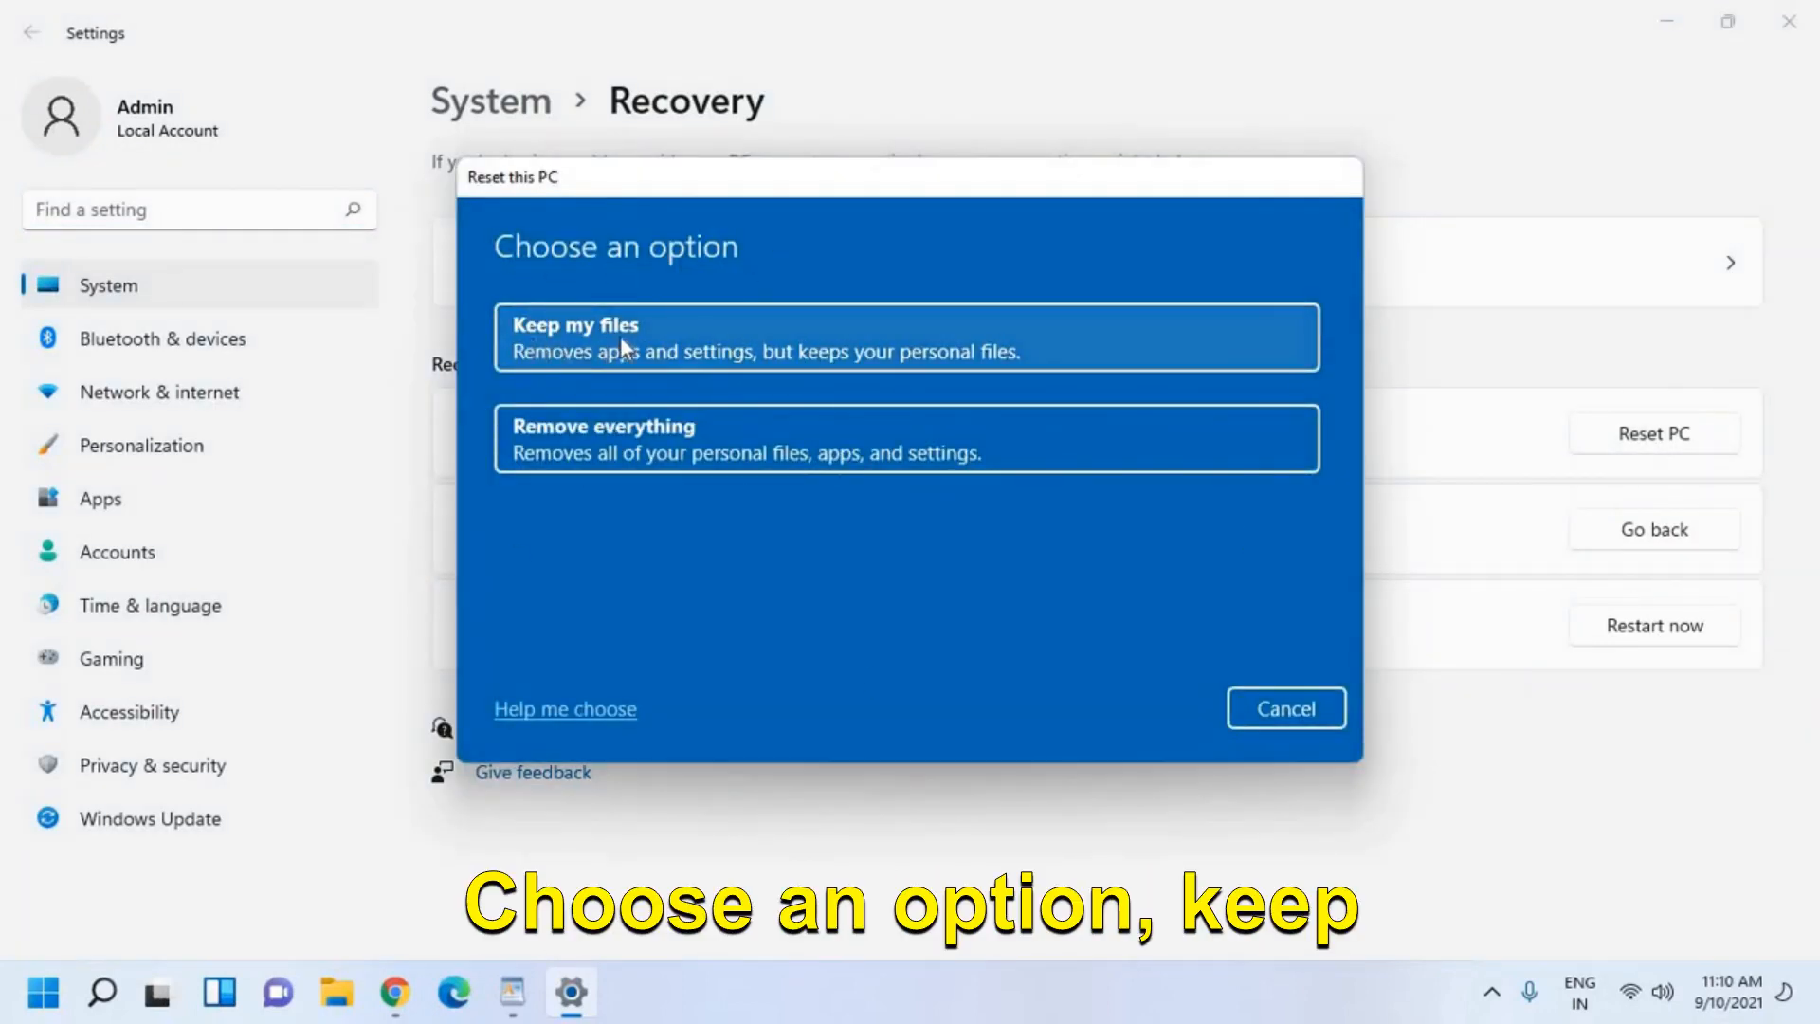
{"action": "mouse_move", "coordinate": [705, 364]}
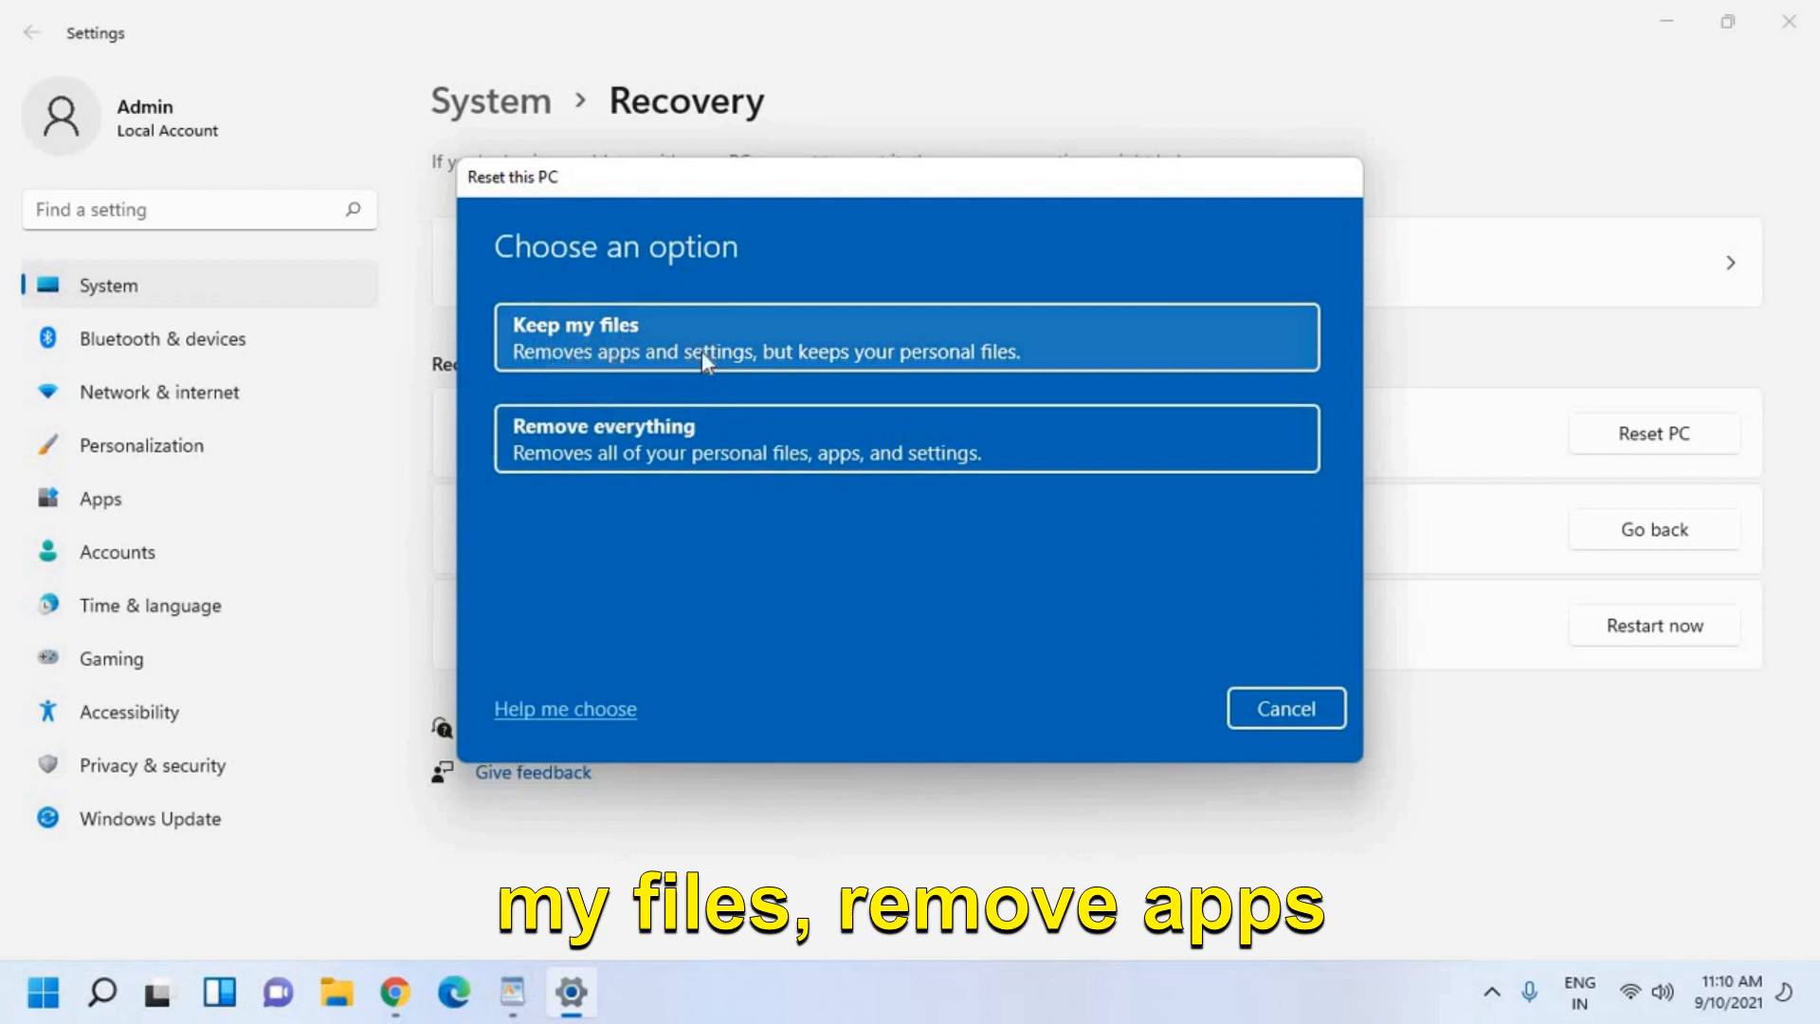
{"action": "mouse_move", "coordinate": [1100, 362]}
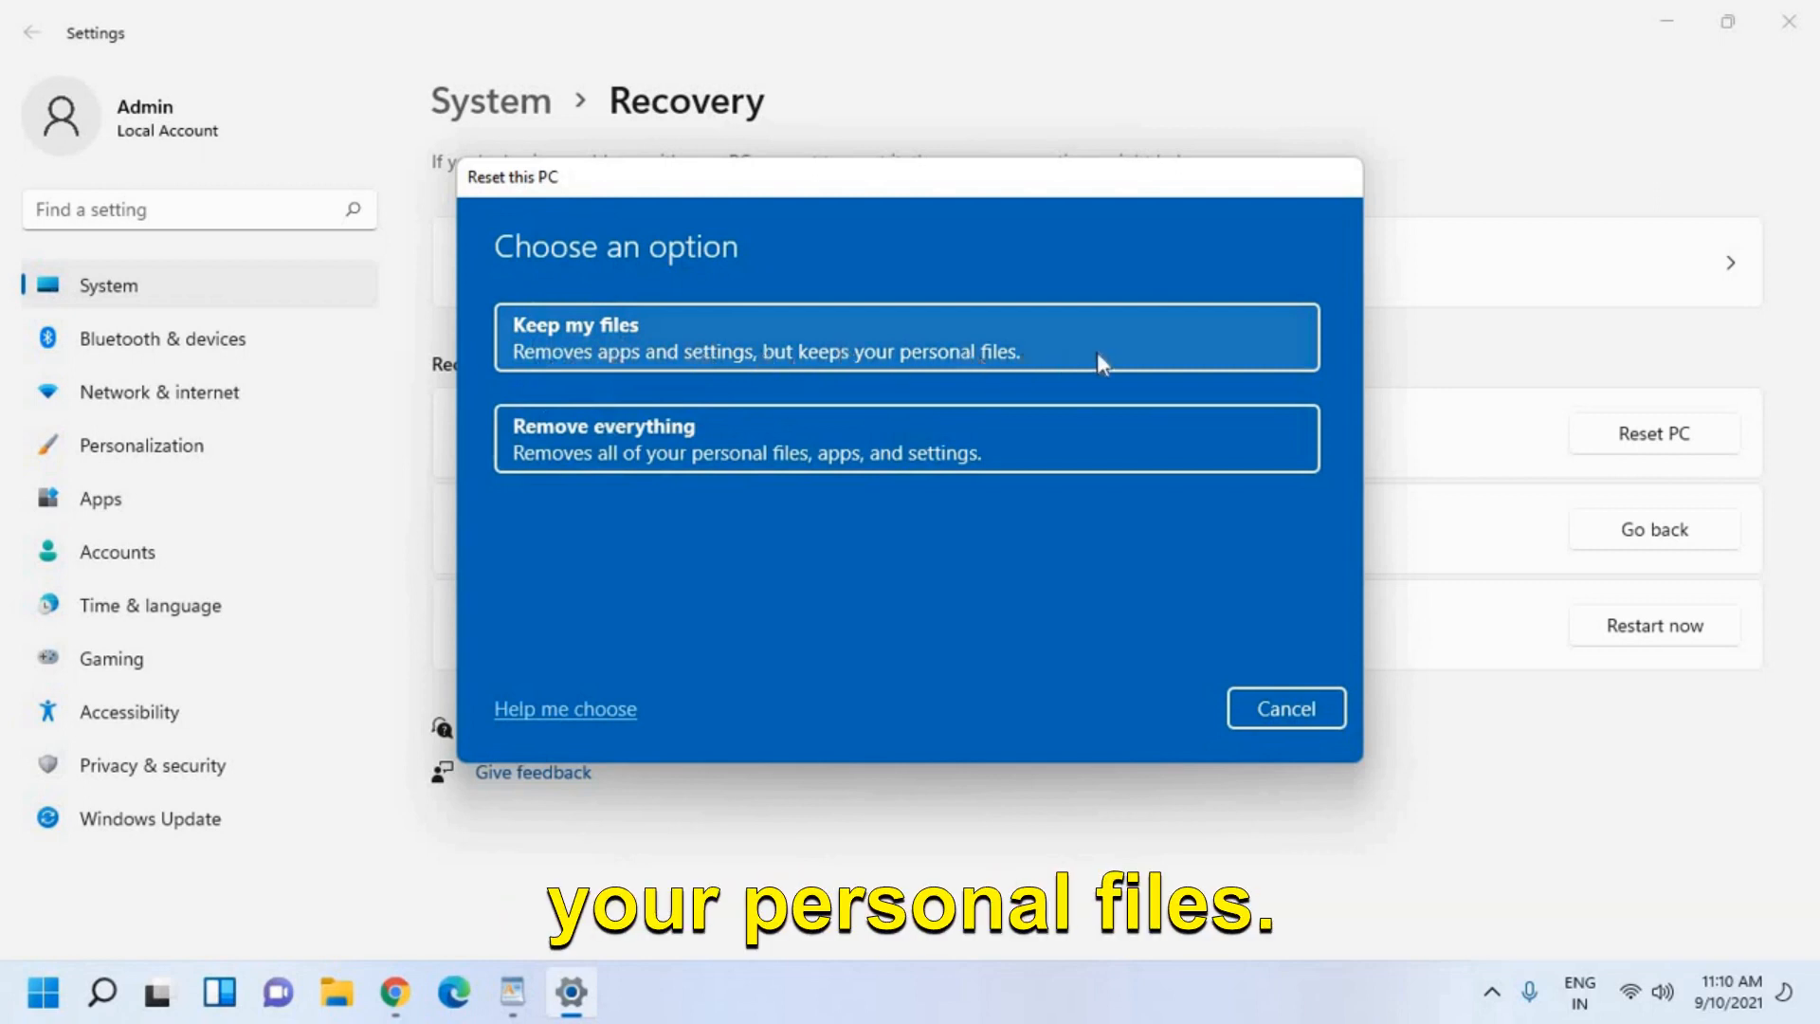
{"action": "mouse_move", "coordinate": [628, 437]}
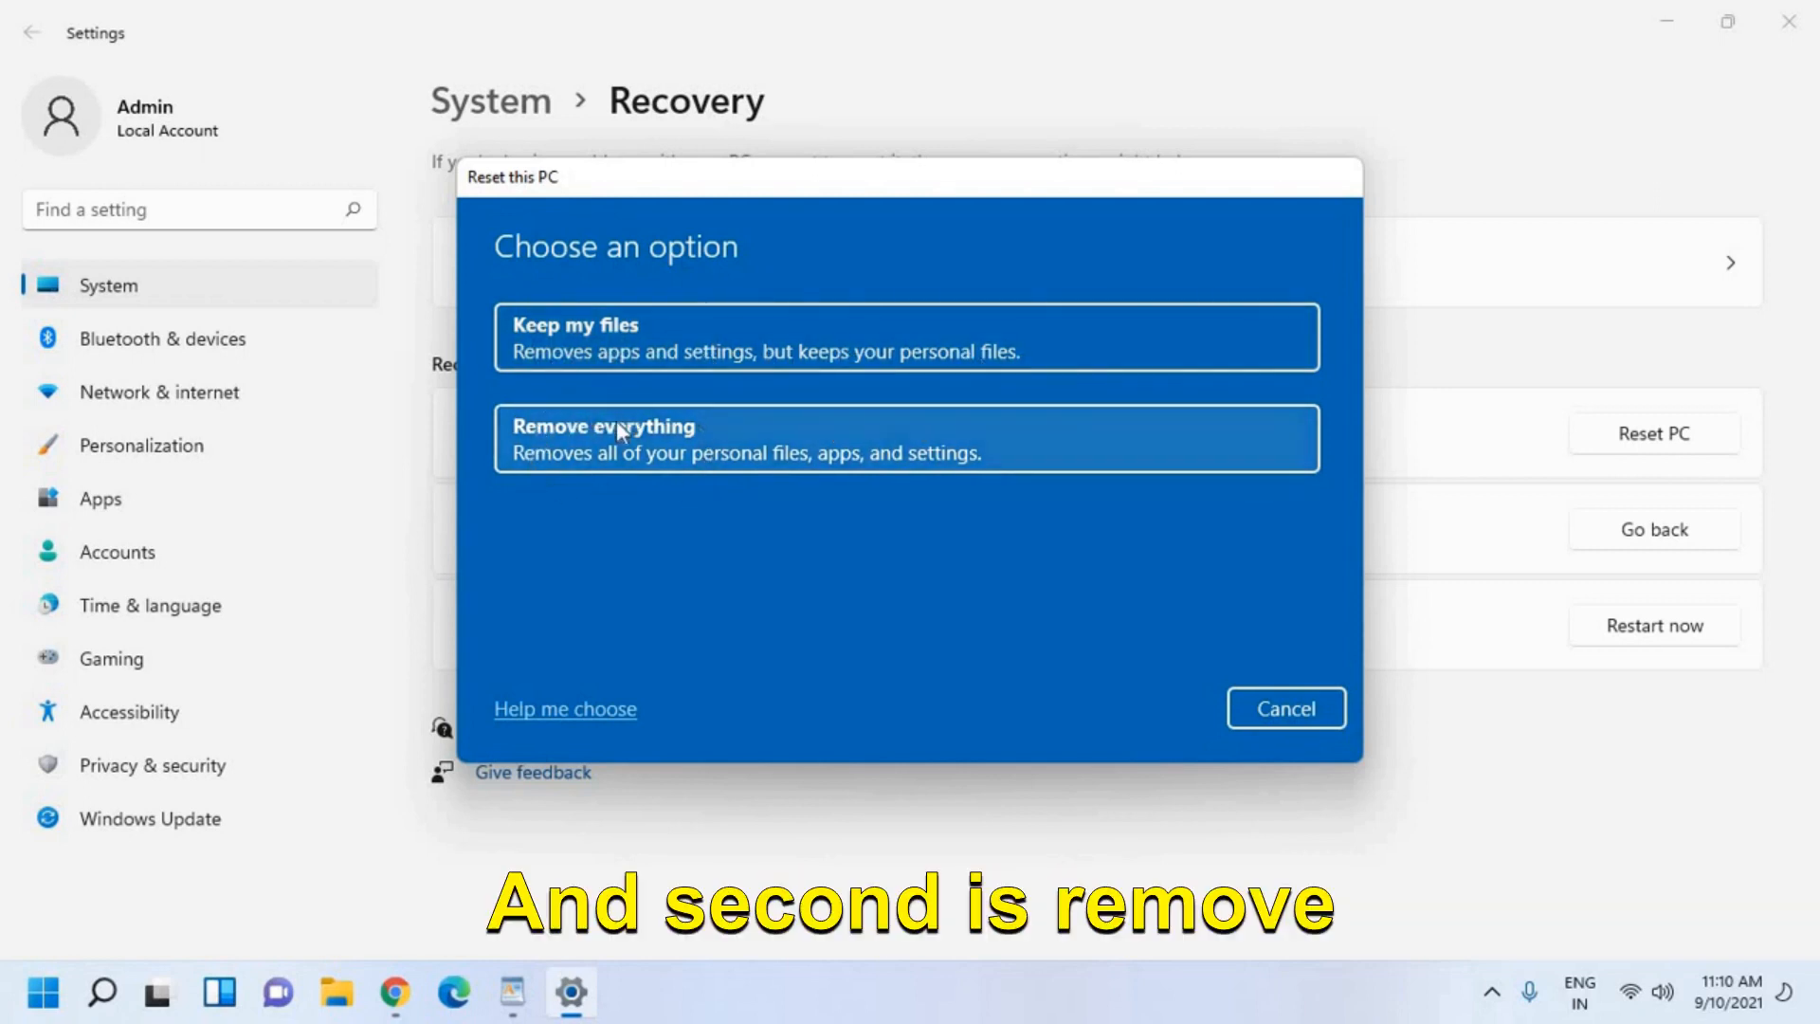
{"action": "mouse_move", "coordinate": [732, 466]}
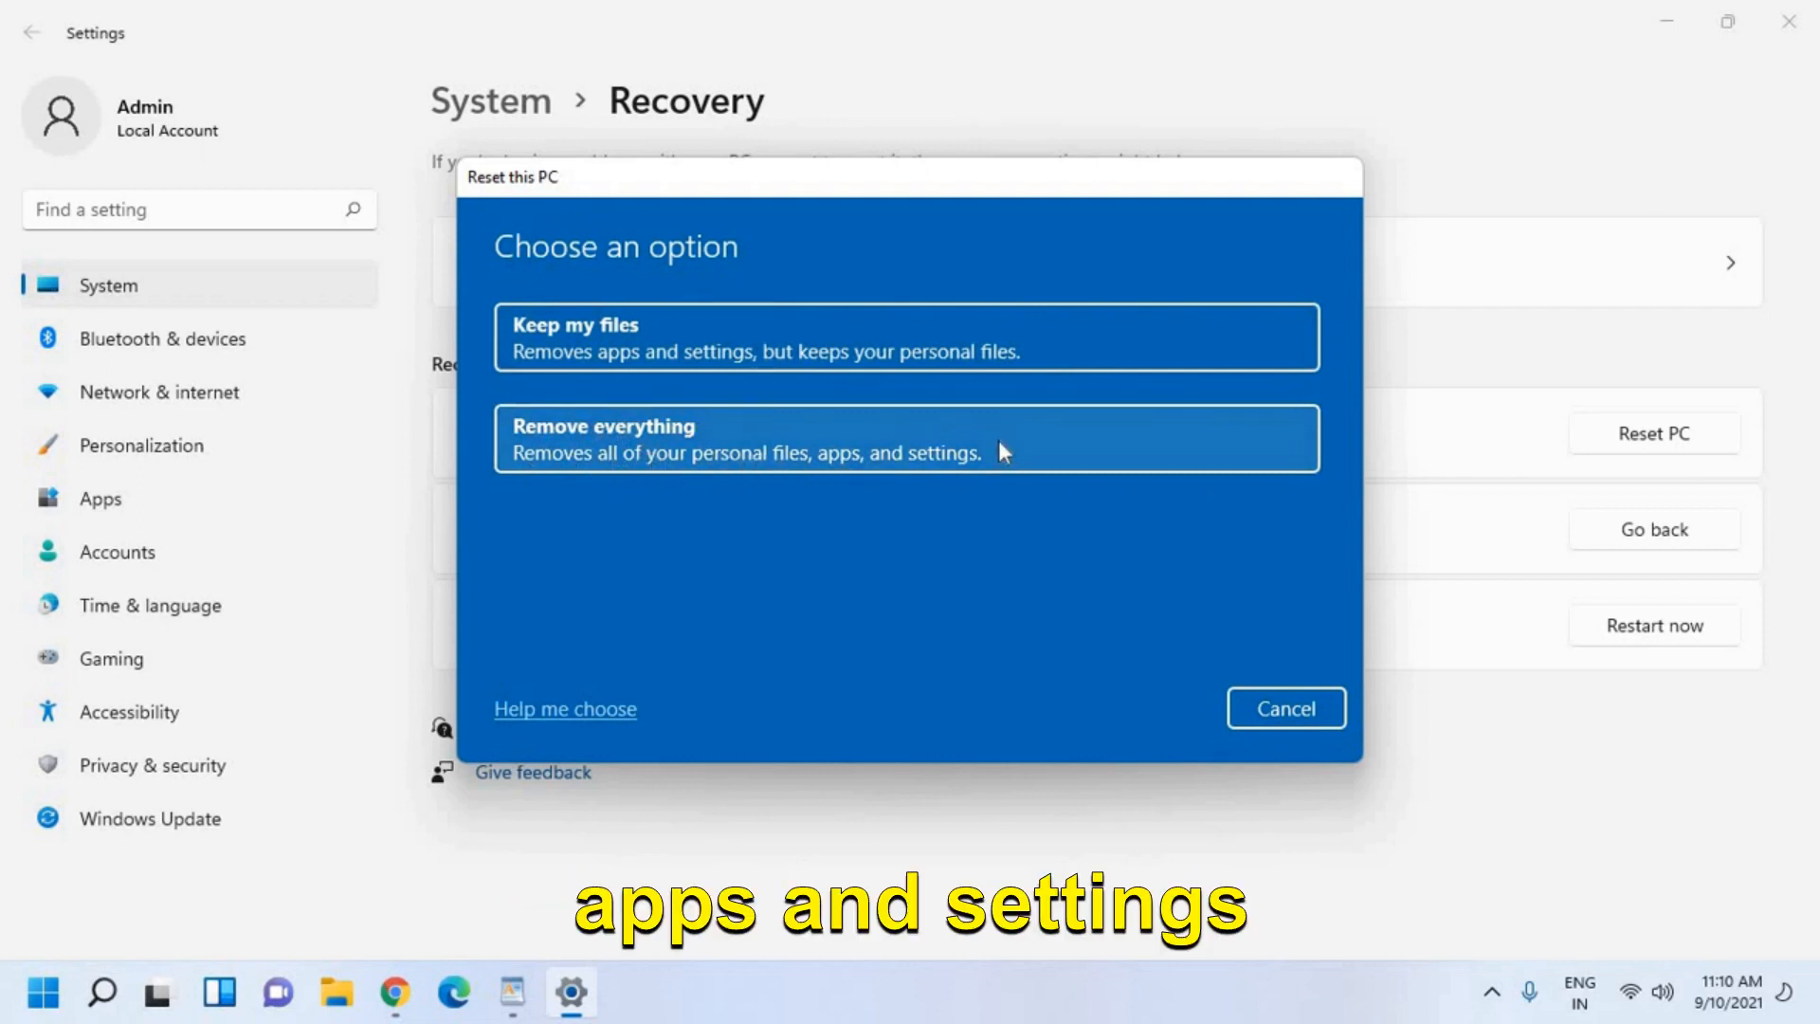
{"action": "mouse_move", "coordinate": [608, 360]}
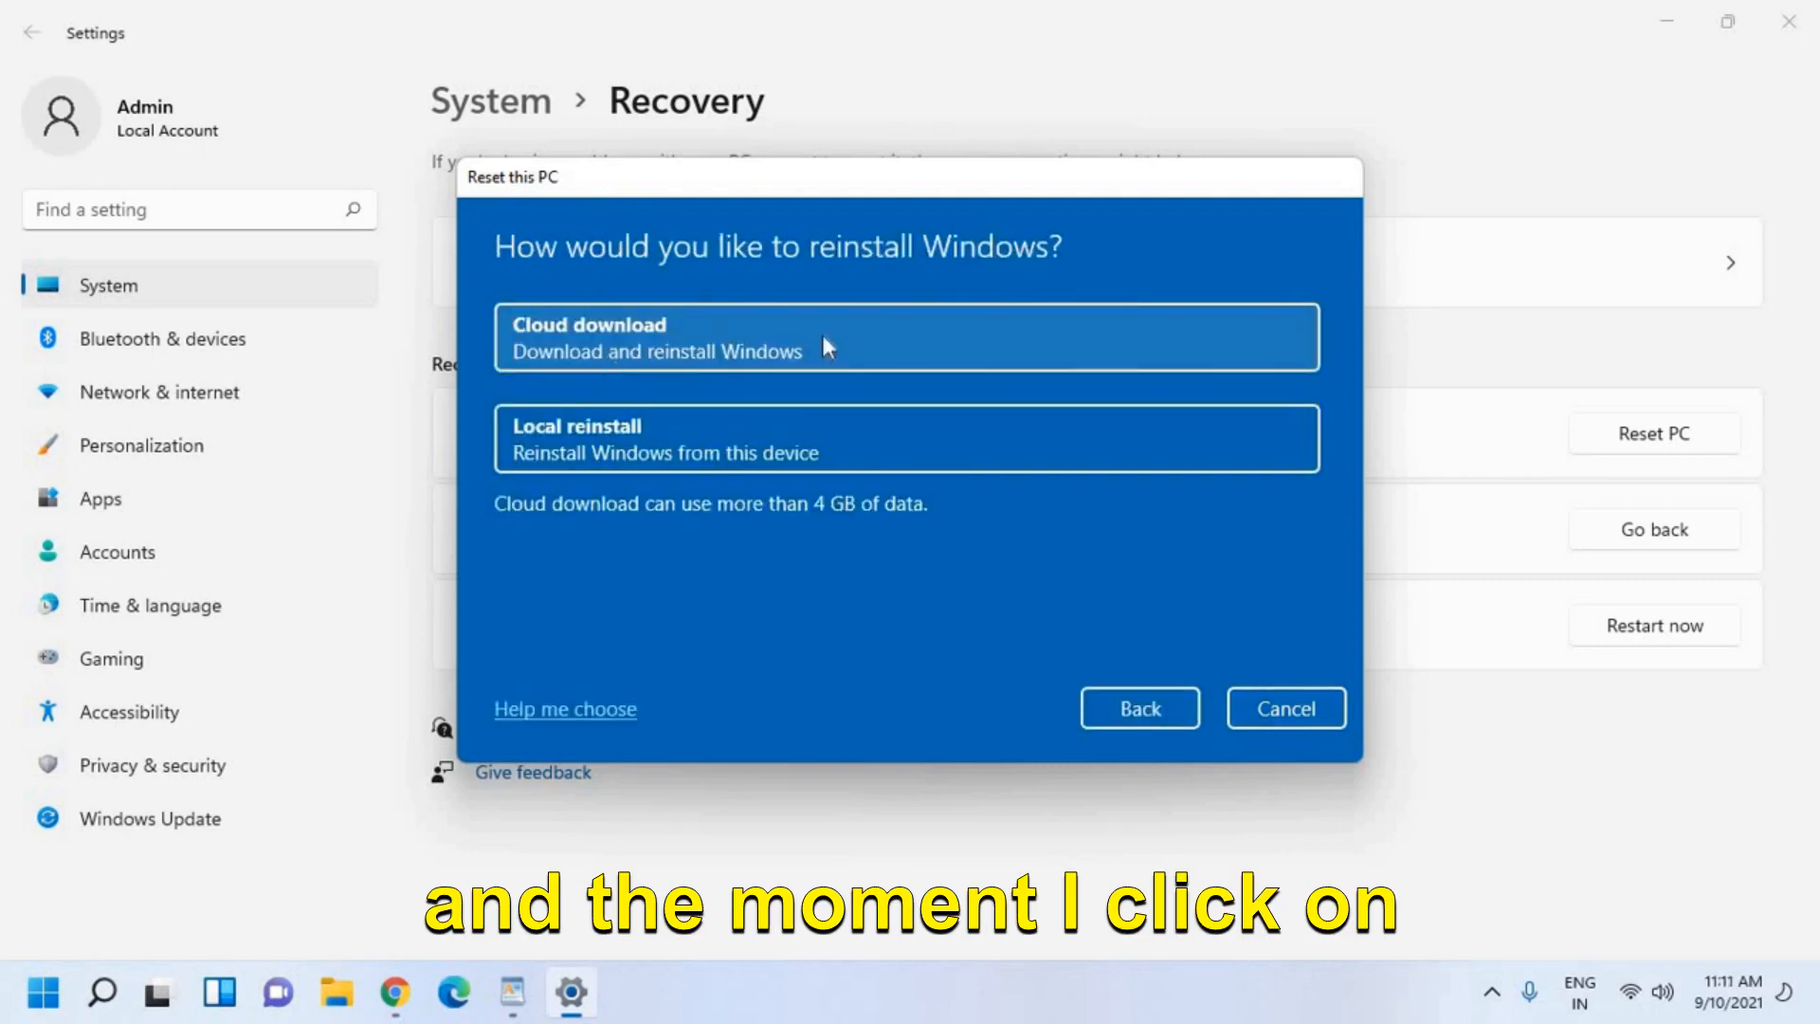
{"action": "mouse_move", "coordinate": [859, 294]}
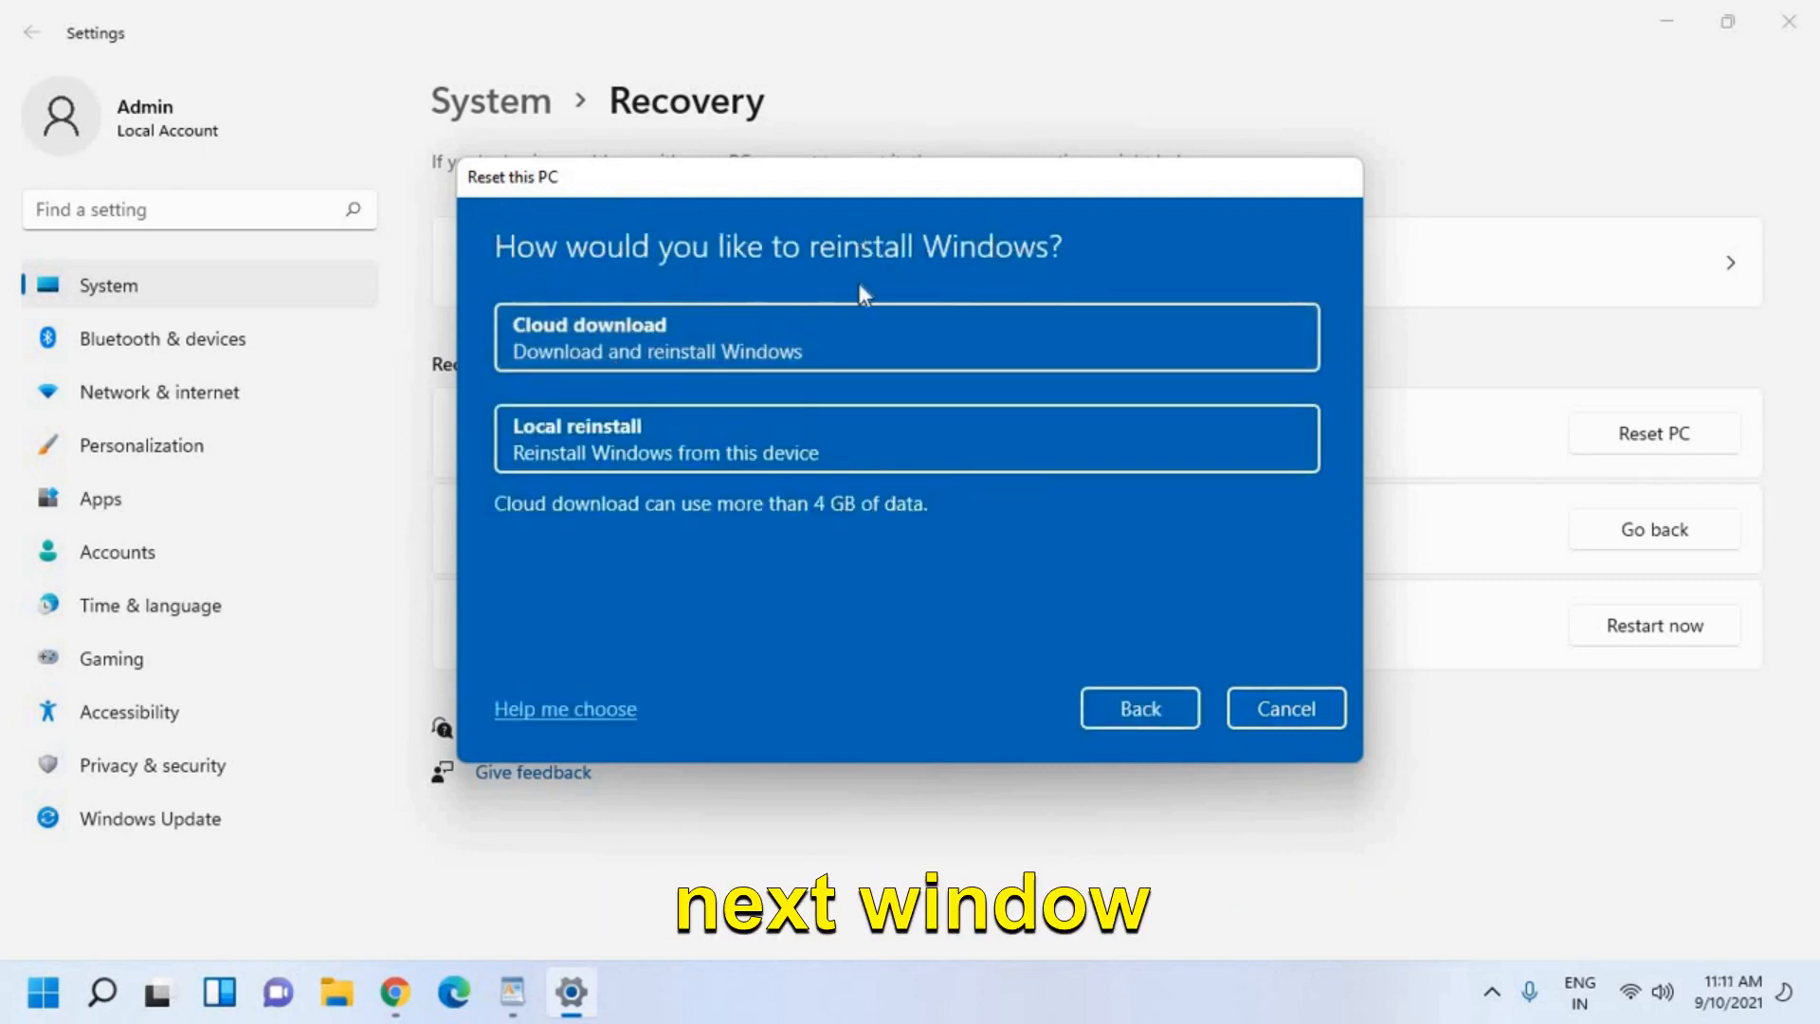
{"action": "mouse_move", "coordinate": [754, 276]}
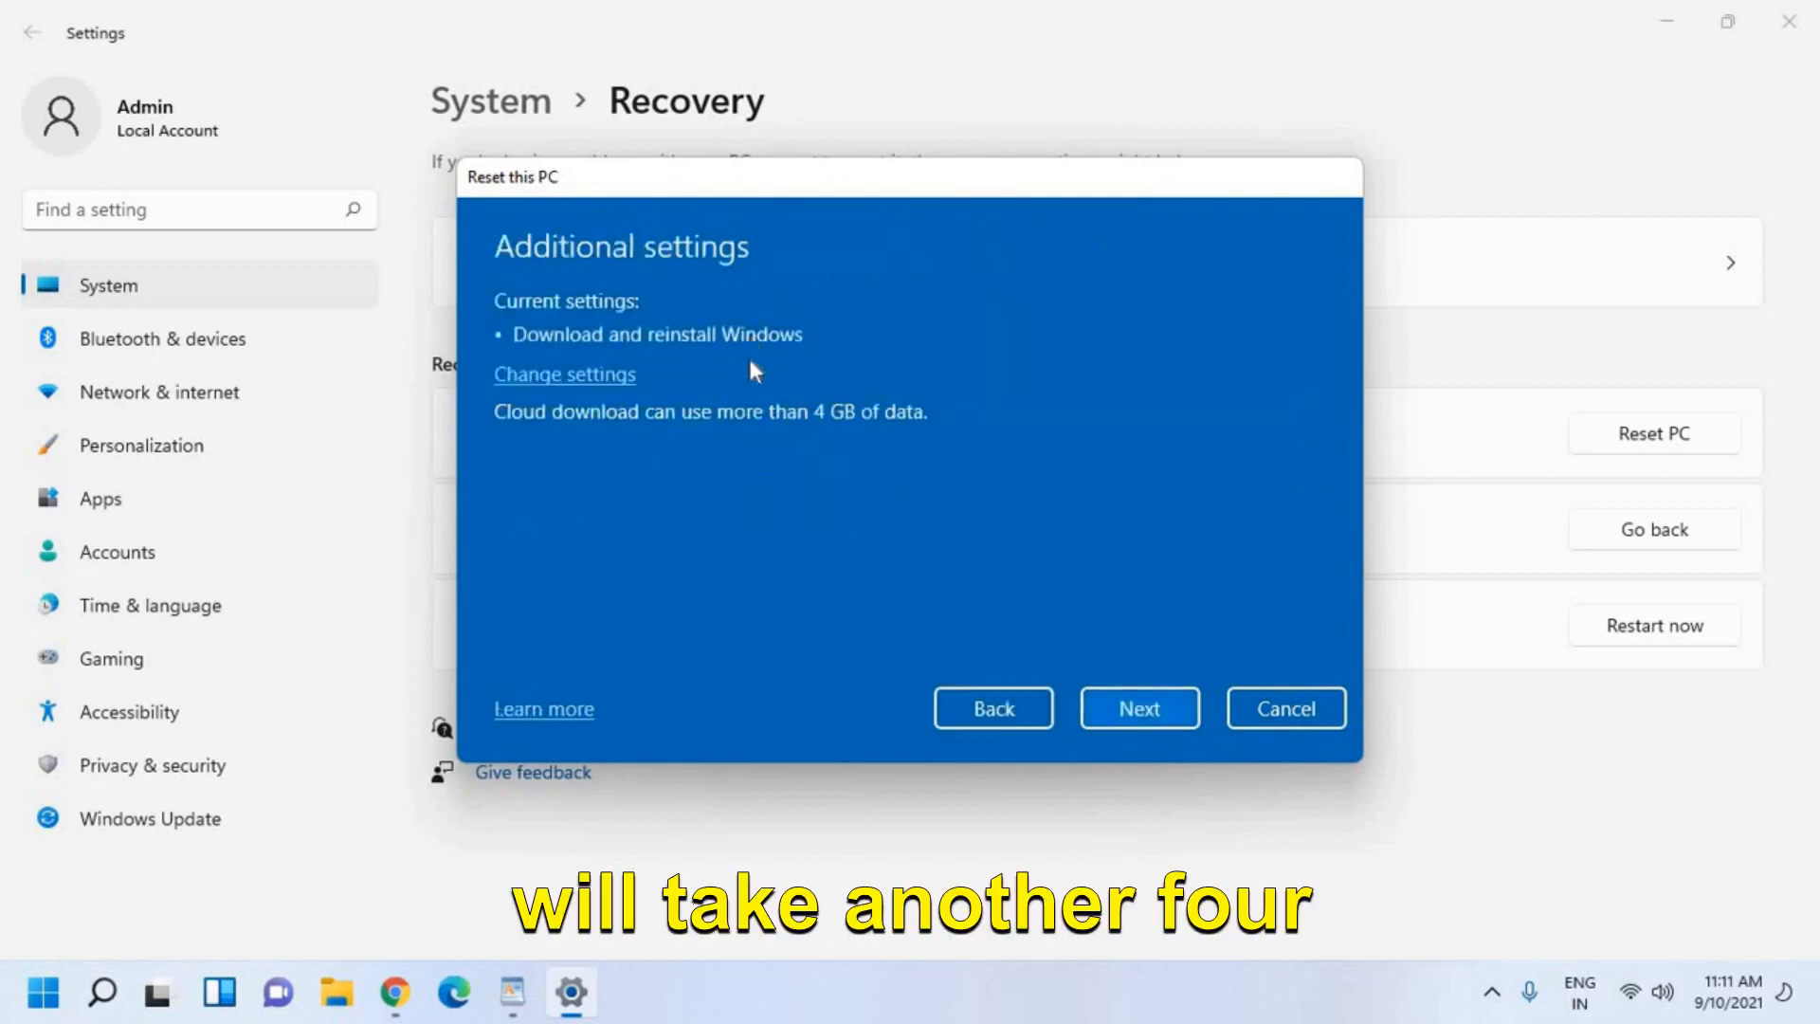
{"action": "mouse_move", "coordinate": [764, 470]}
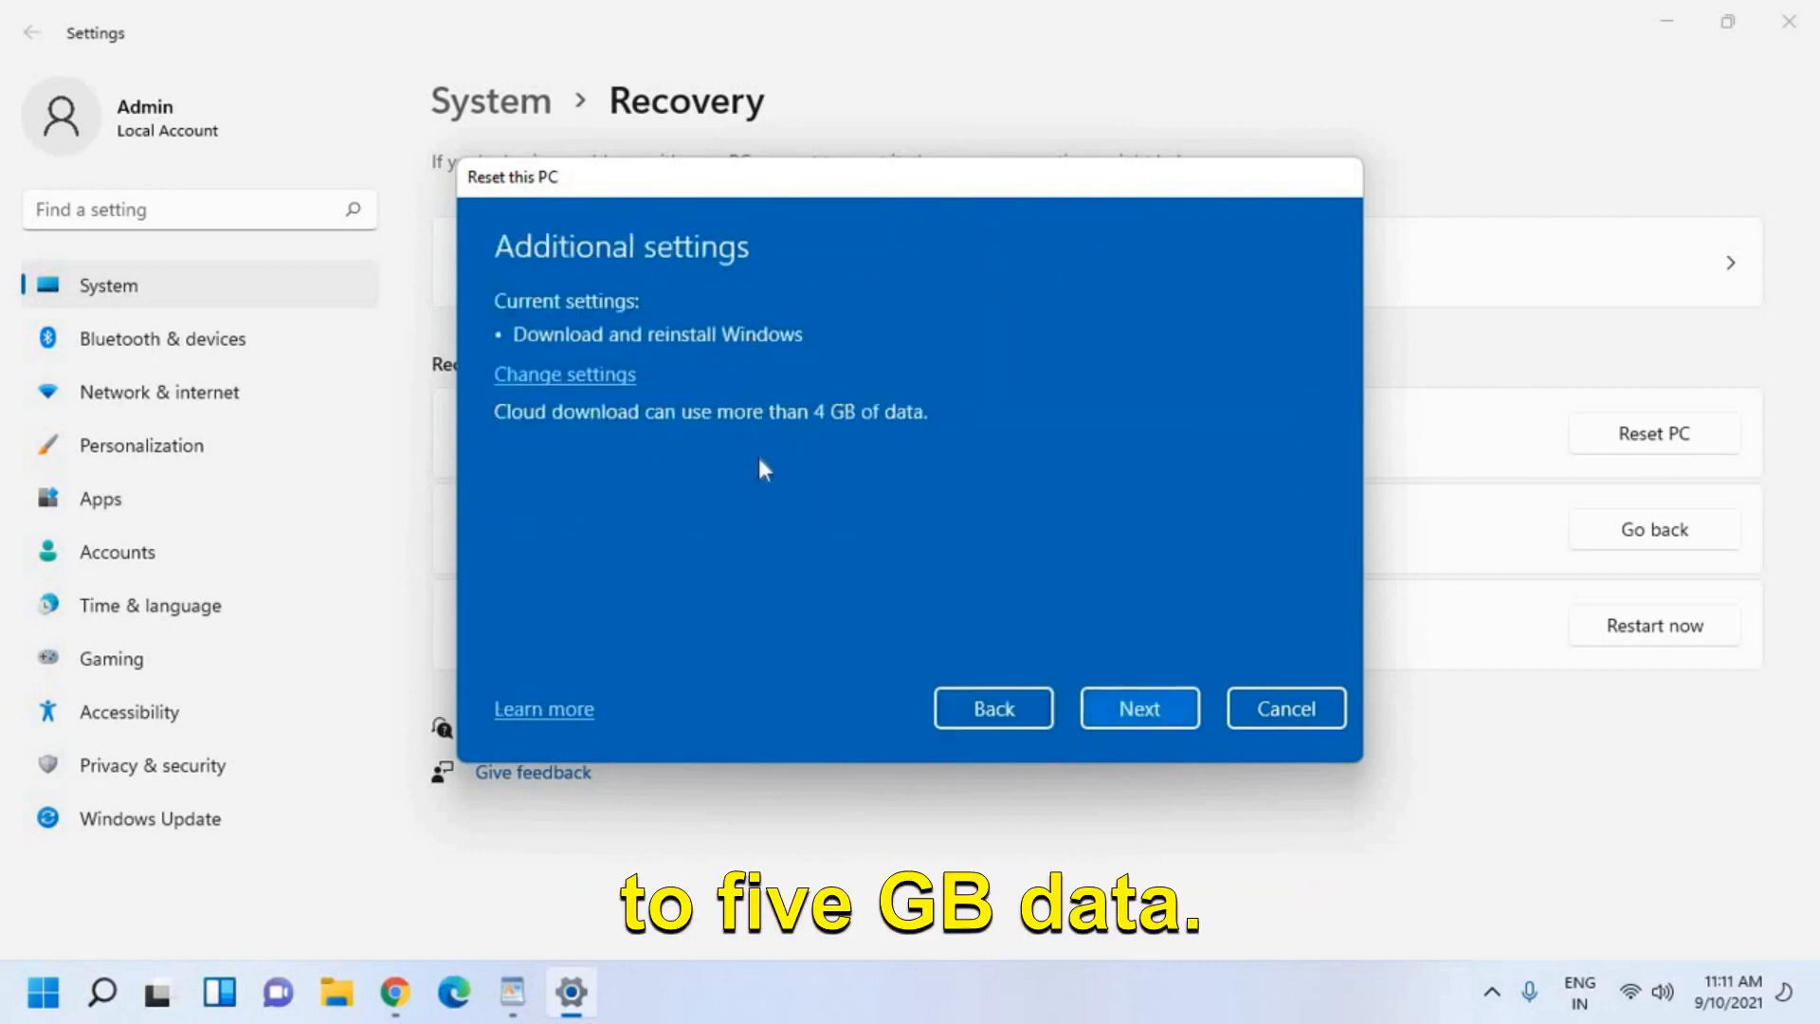
Accept the cloud download settings and the recent update warning to continue the reset.
{"action": "left_click", "coordinate": [1137, 707]}
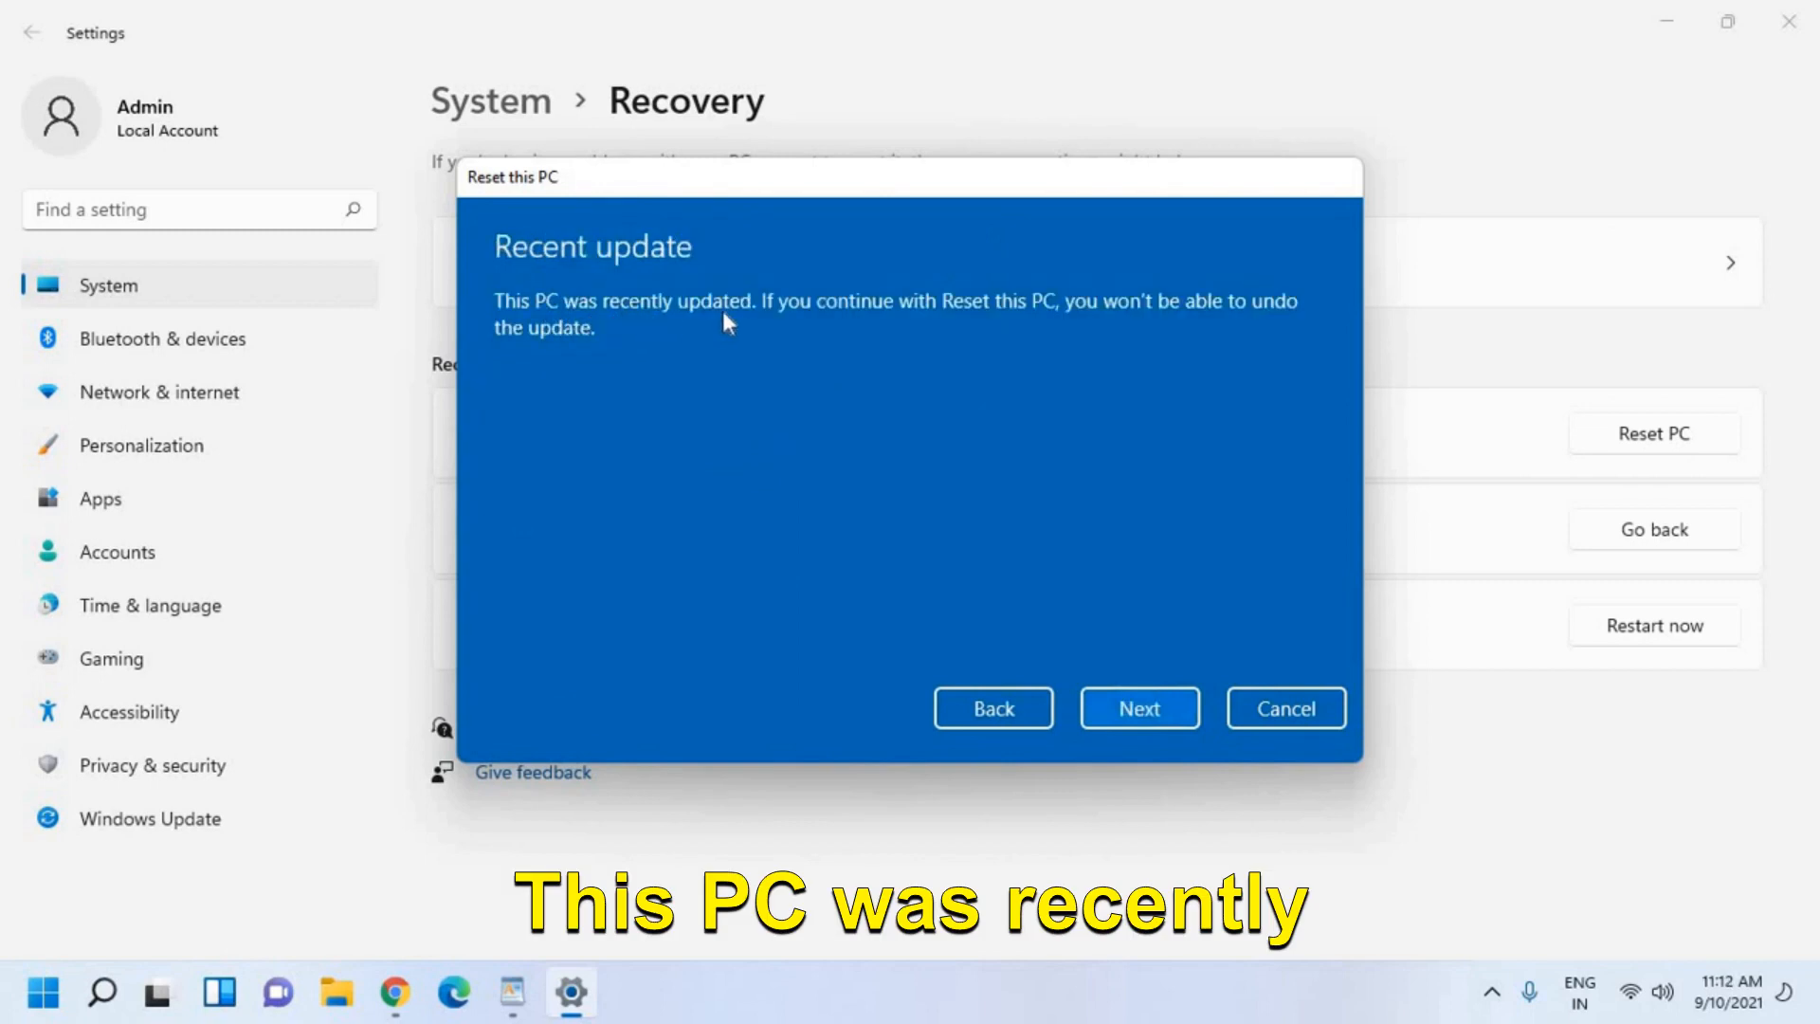
{"action": "mouse_move", "coordinate": [1026, 326]}
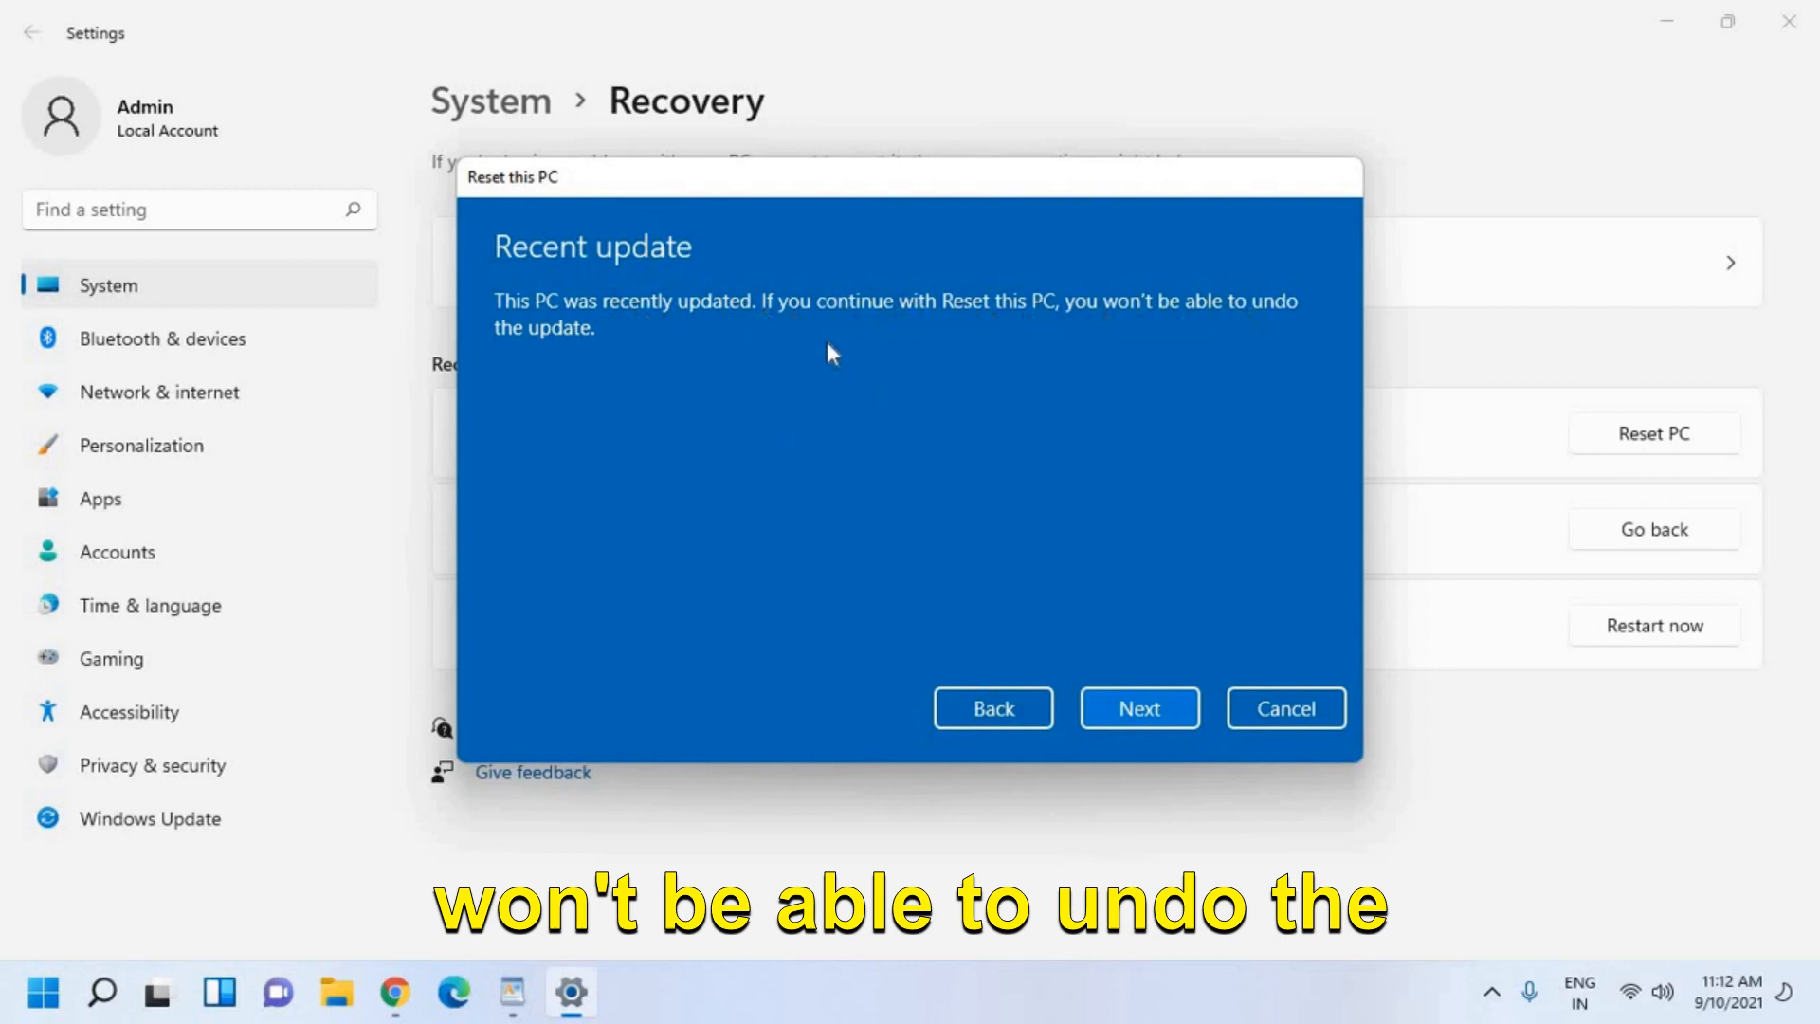
{"action": "left_click", "coordinate": [1139, 707]}
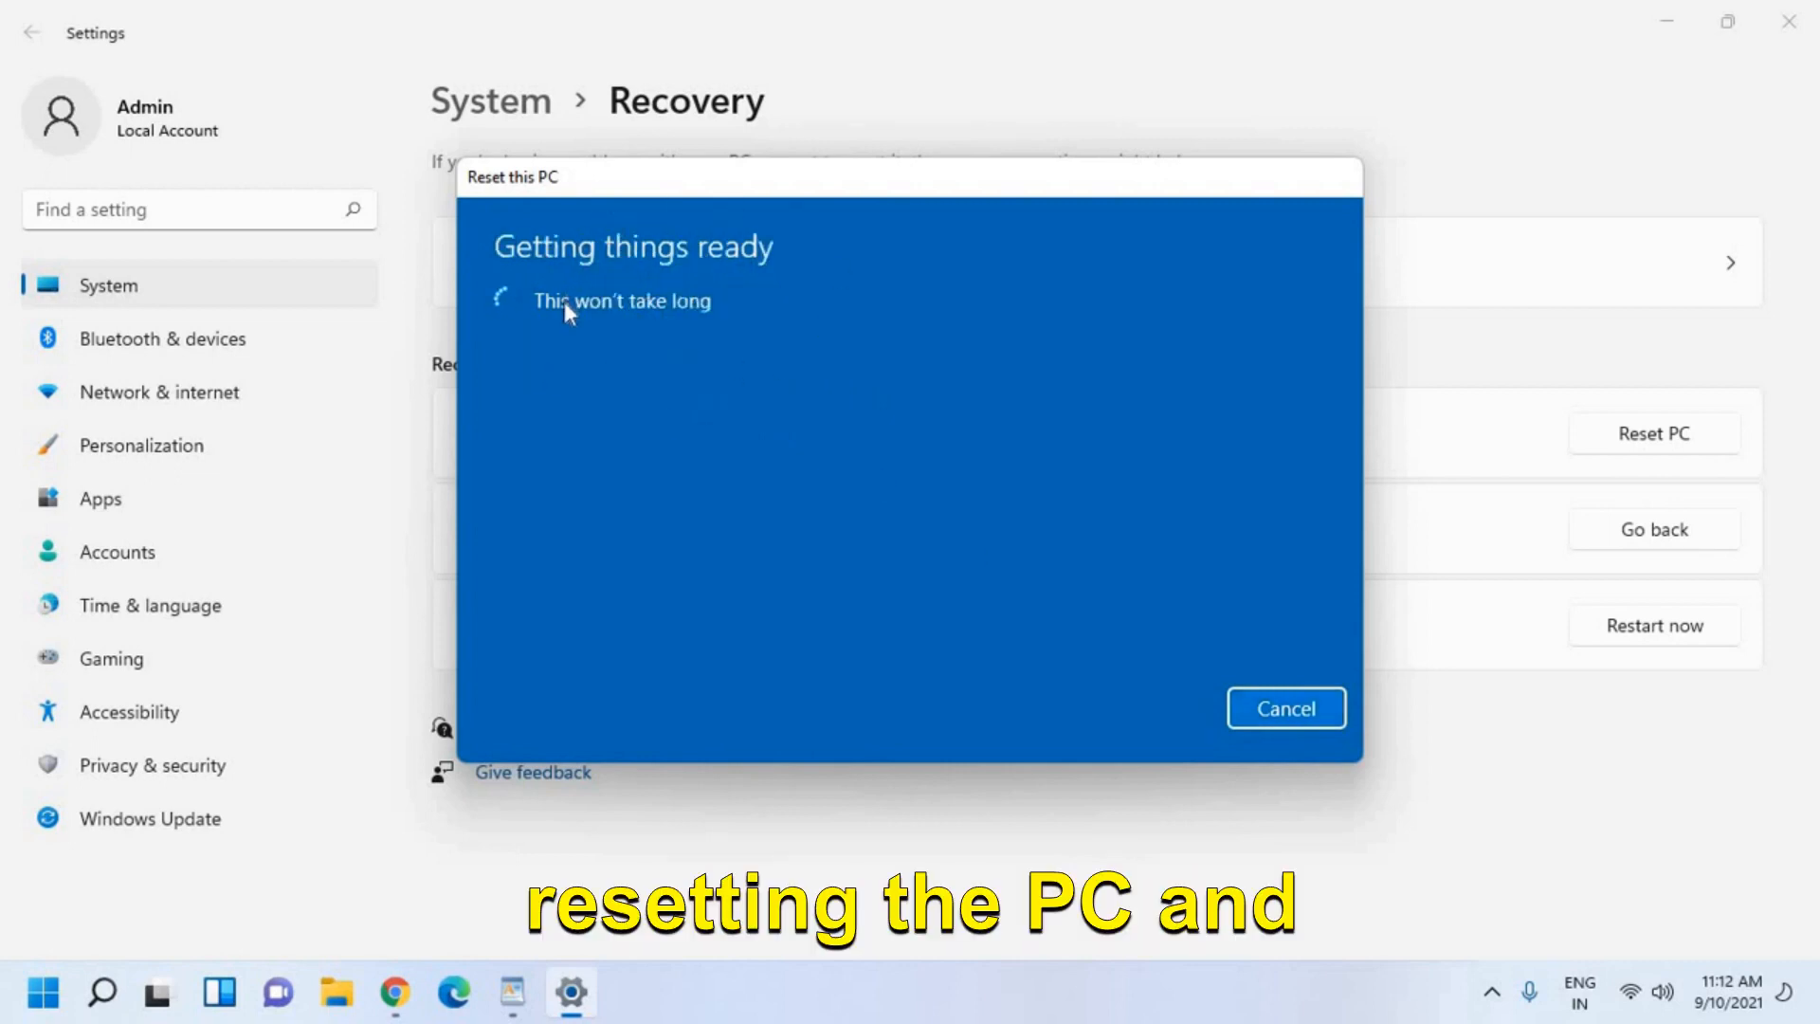
{"action": "mouse_move", "coordinate": [654, 438]}
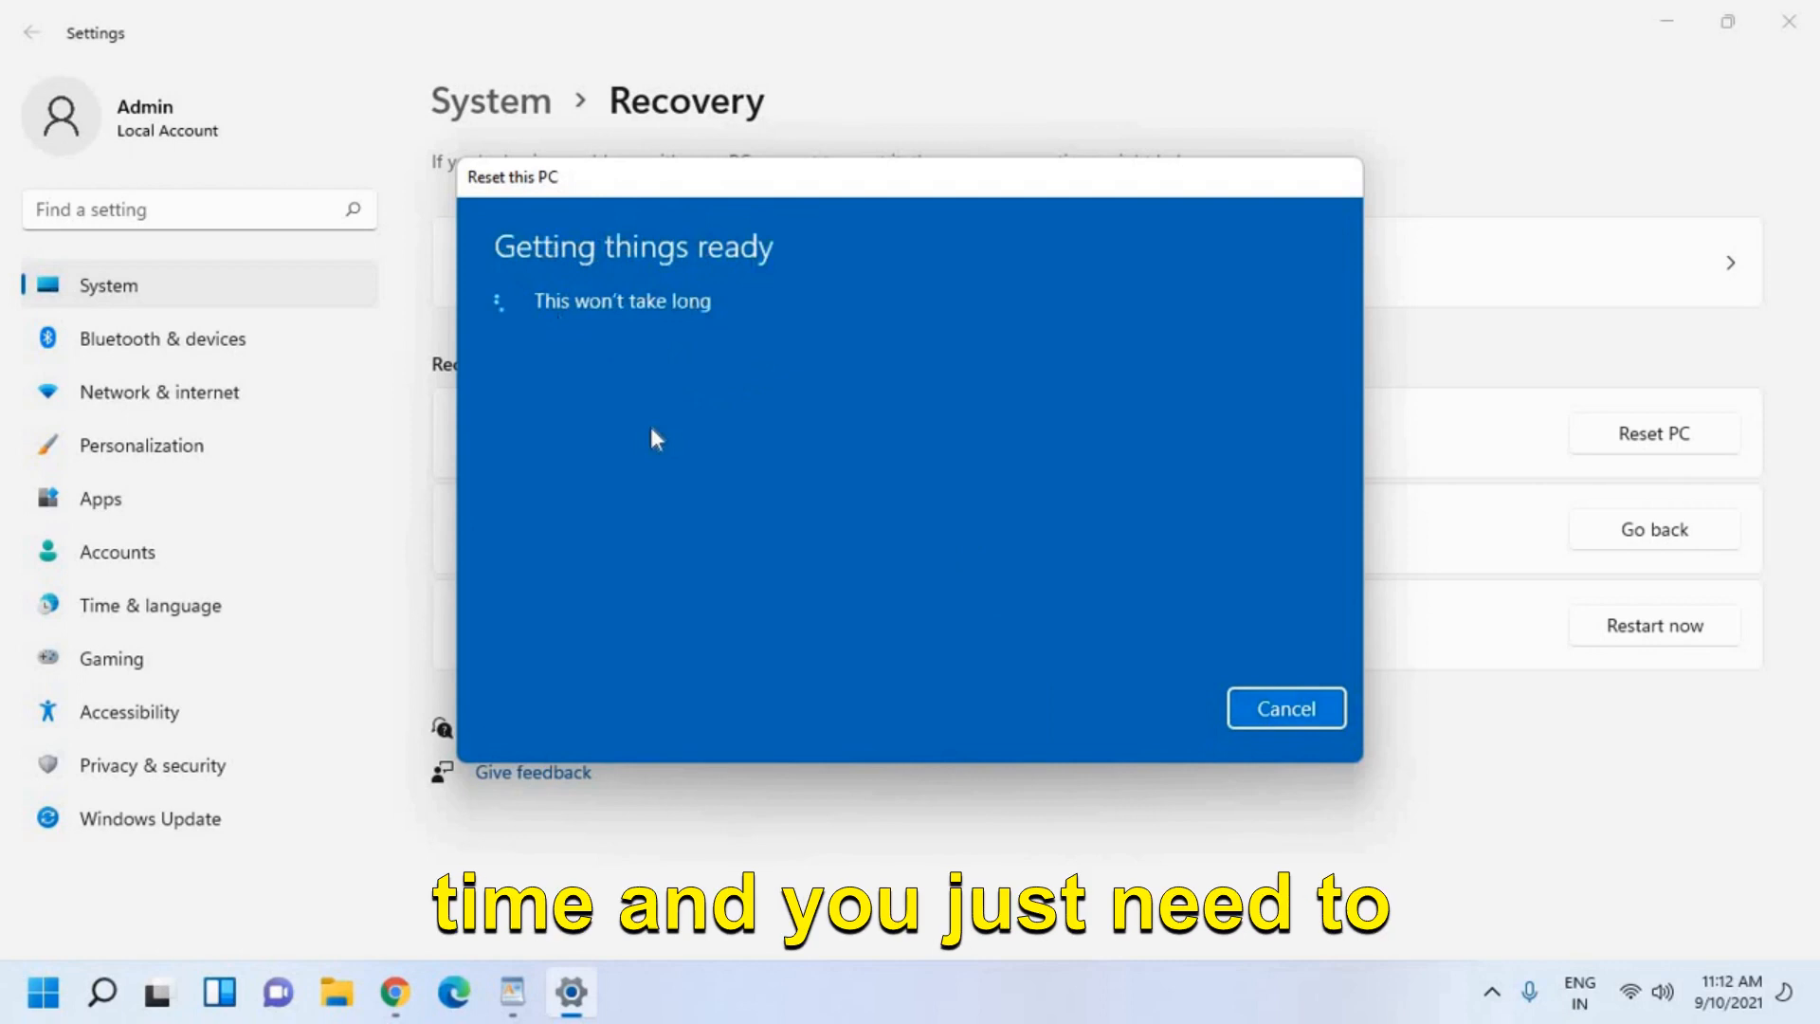